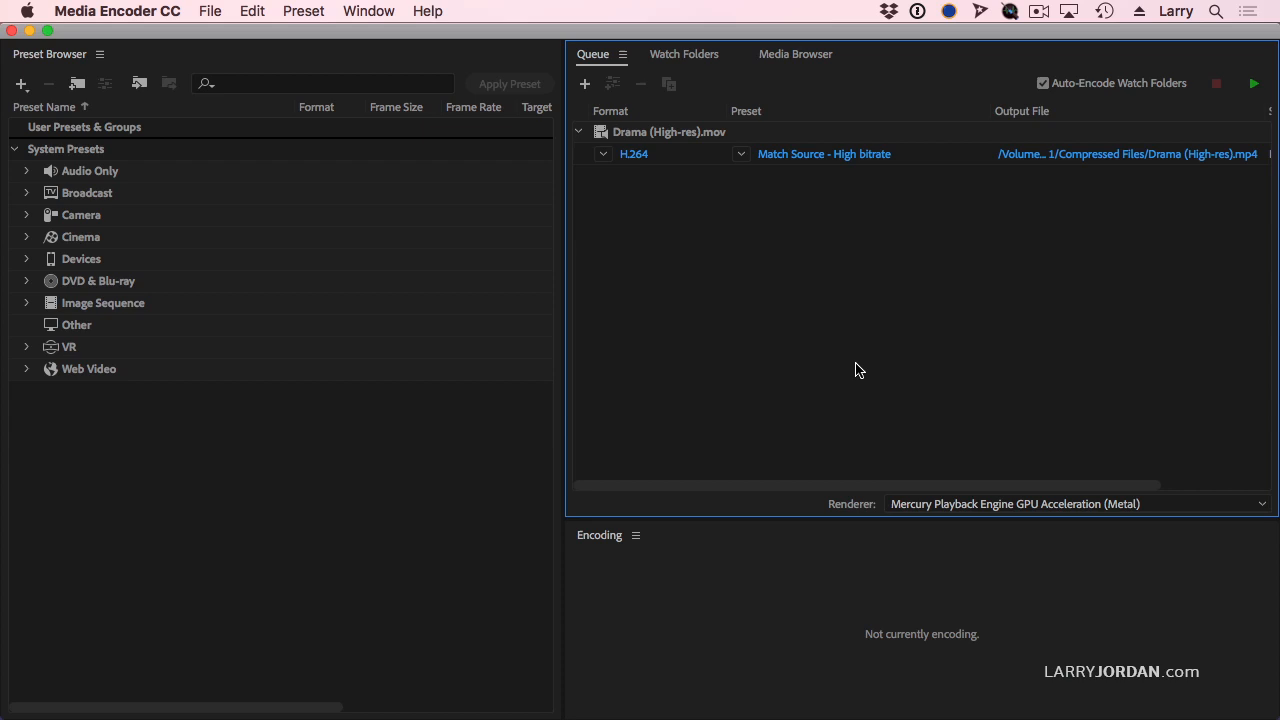
mouse_move(856, 370)
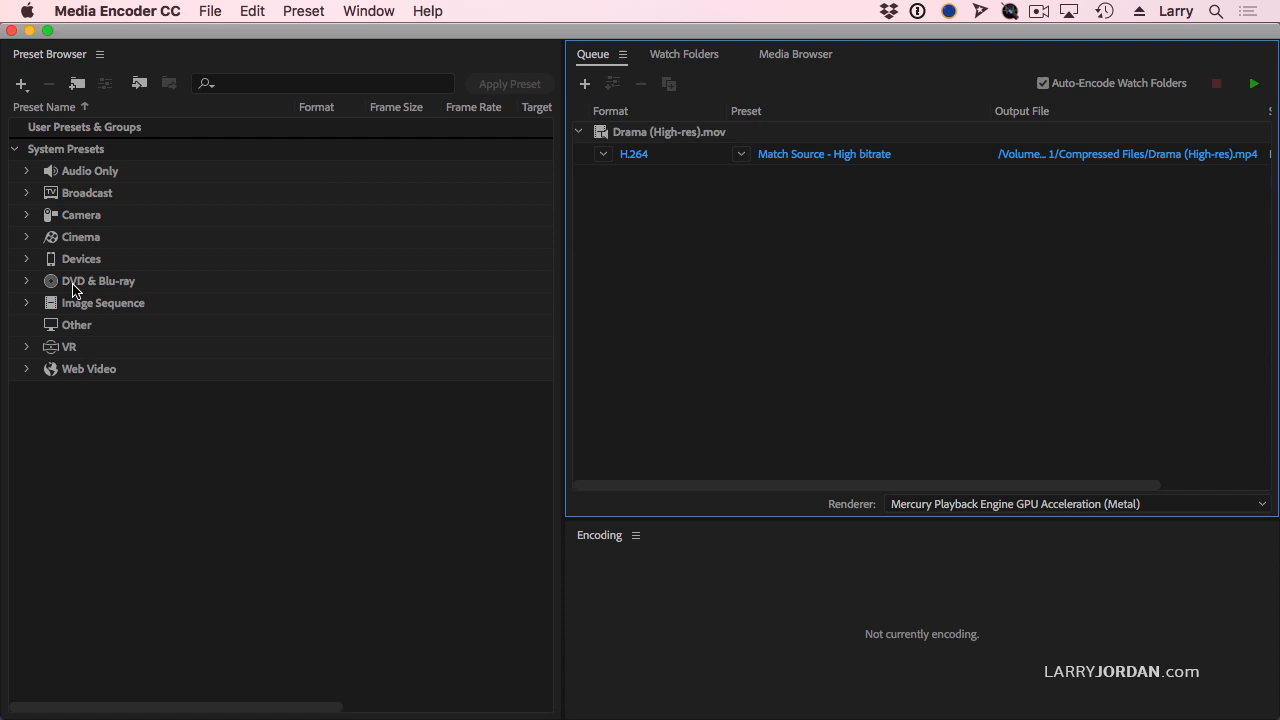
mouse_move(24, 374)
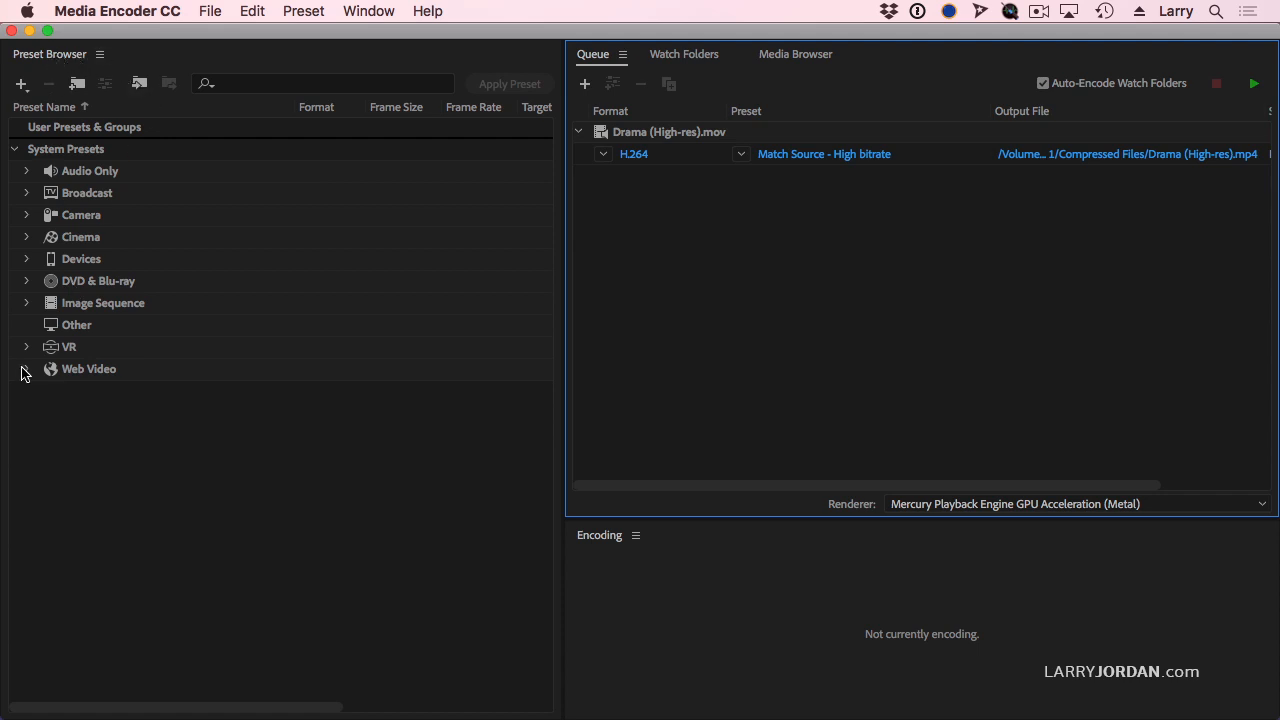
Expand Web Video and its Social Media subgroup to list the Facebook, Twitter, Vimeo and YouTube presets.
left_click(28, 368)
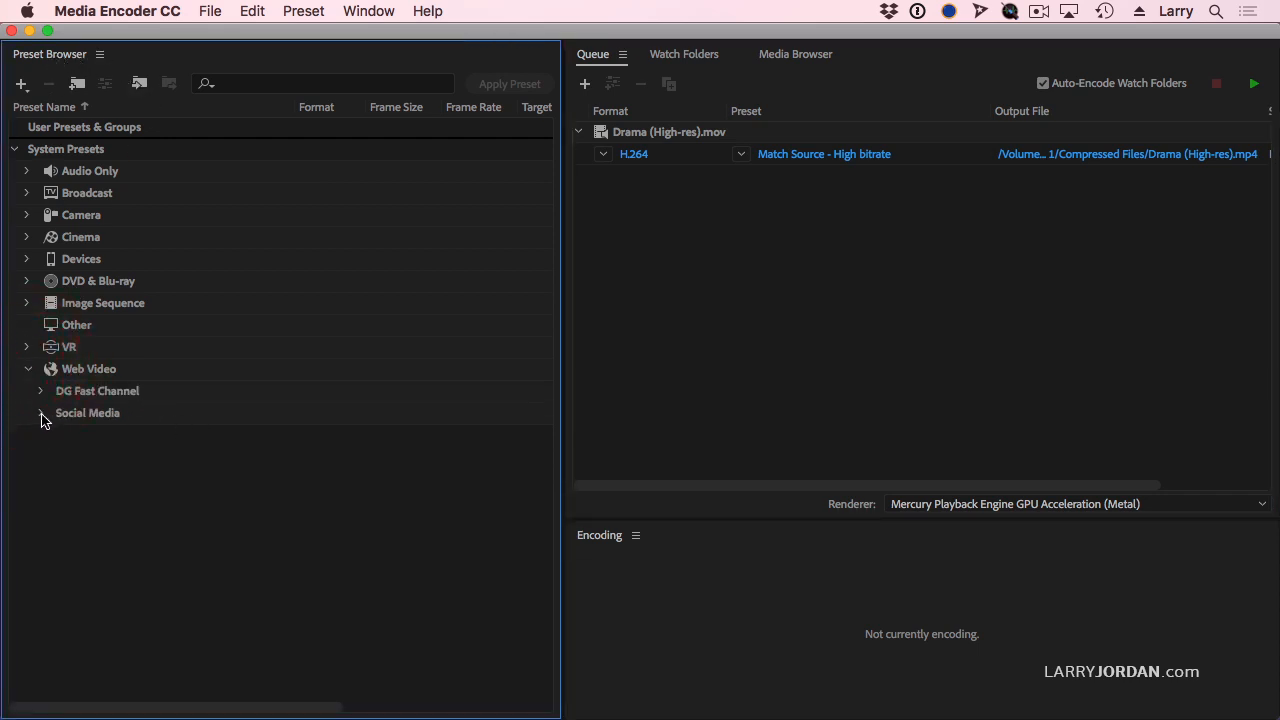
left_click(40, 412)
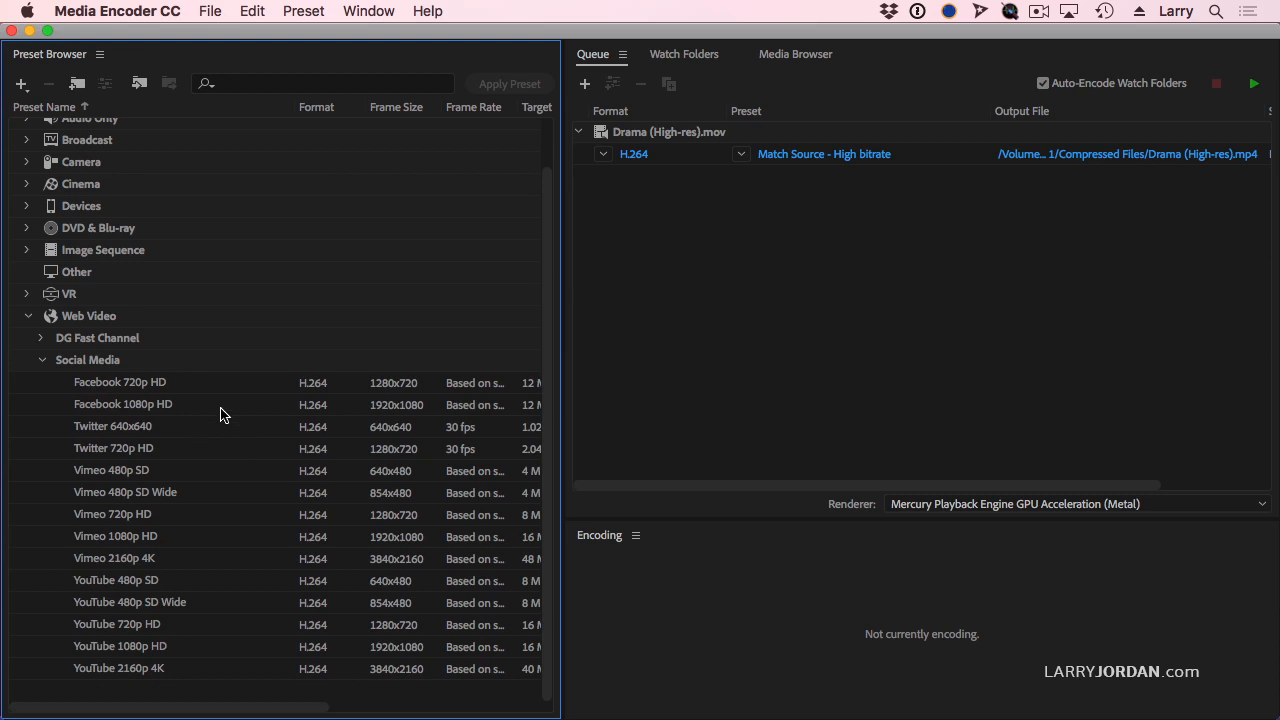
mouse_move(130, 452)
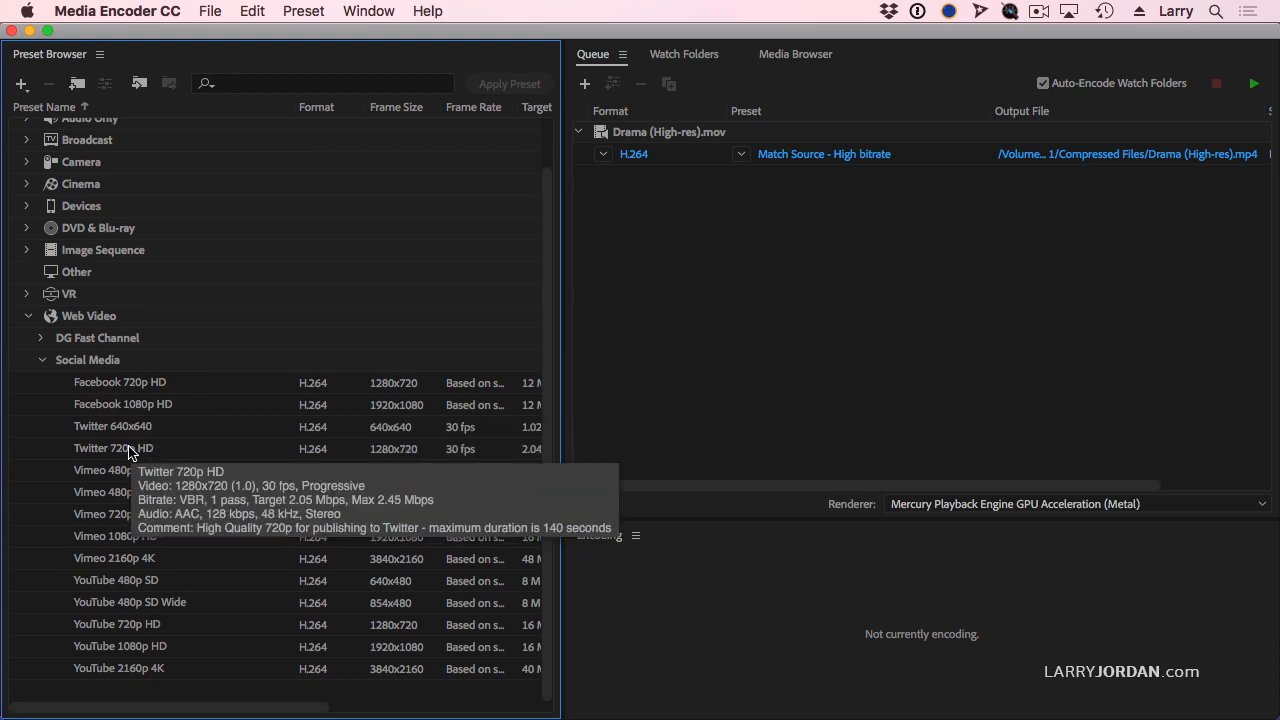
mouse_move(112, 676)
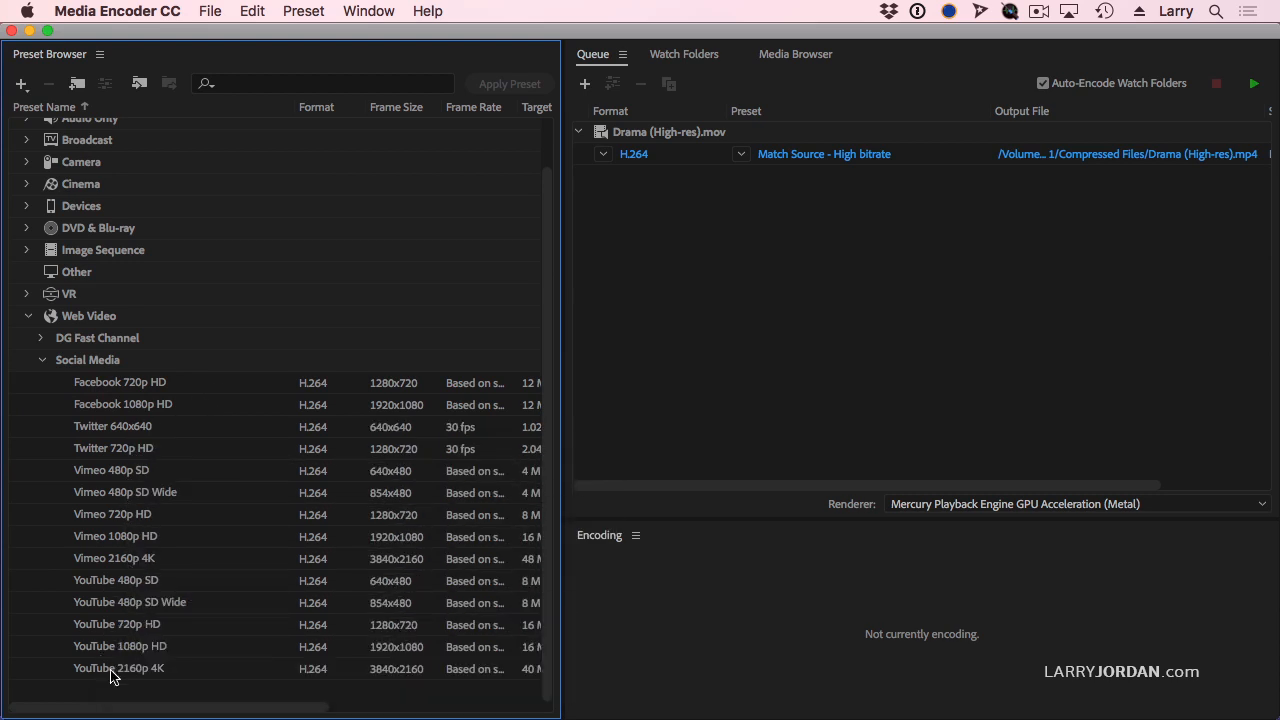
mouse_move(38, 584)
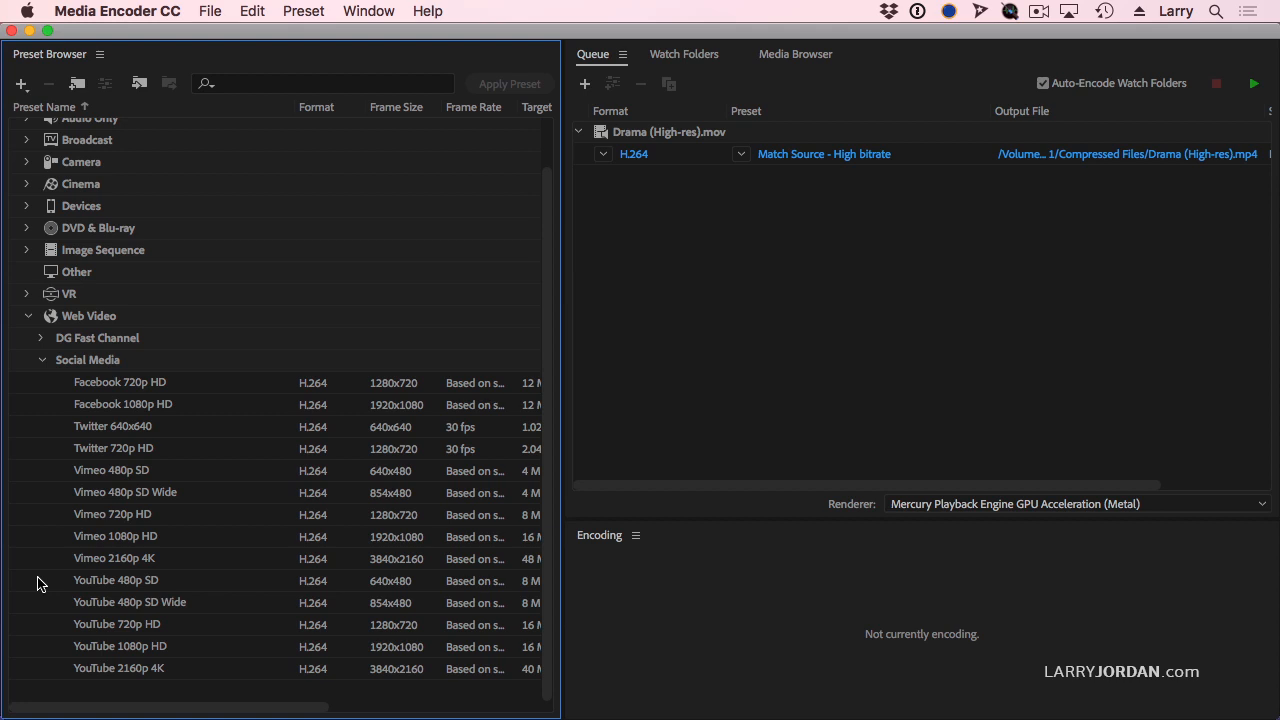
mouse_move(110, 396)
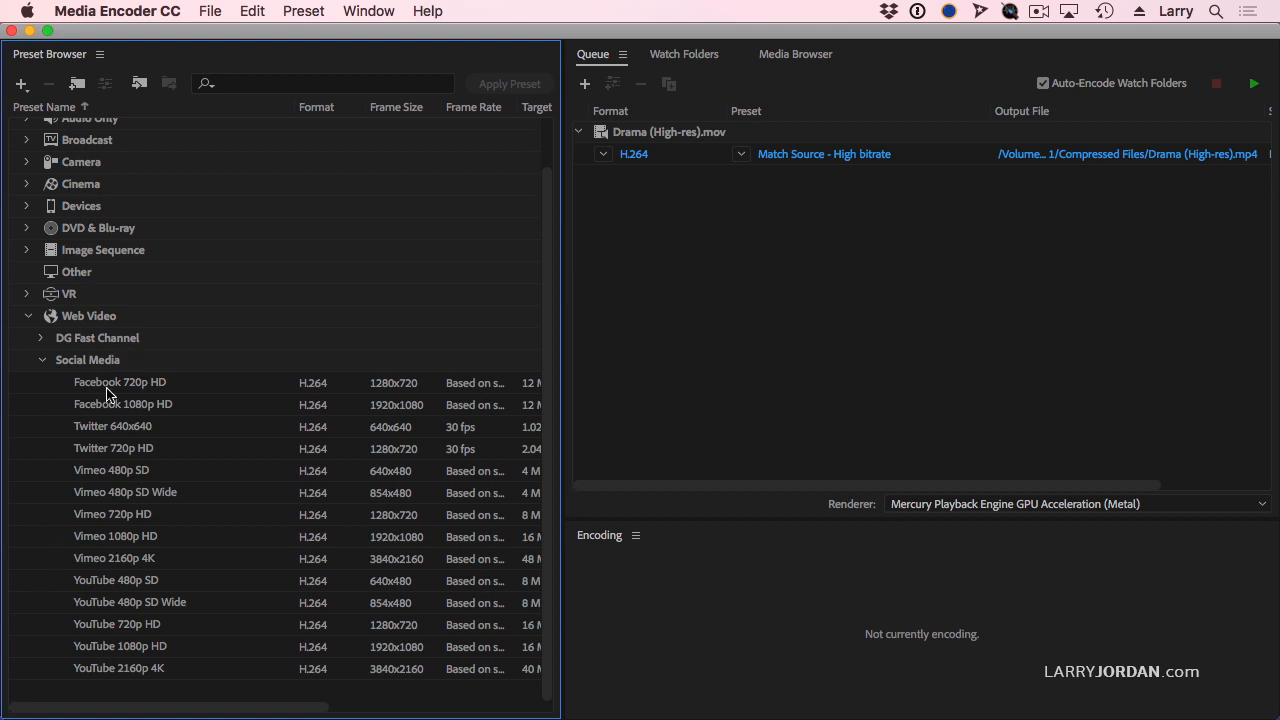
mouse_move(120, 382)
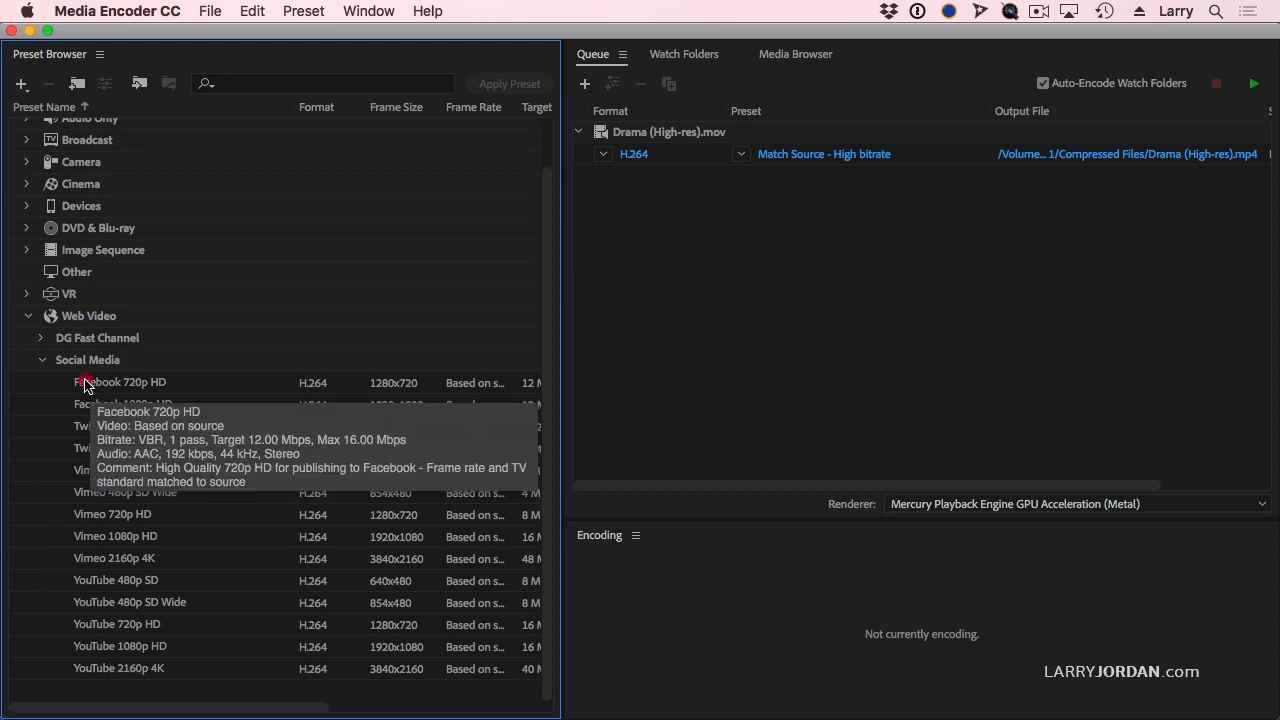
Drag Facebook 720p HD and Twitter 720p HD onto Drama (High-res).mov, giving three queued H.264 outputs.
left_click(120, 382)
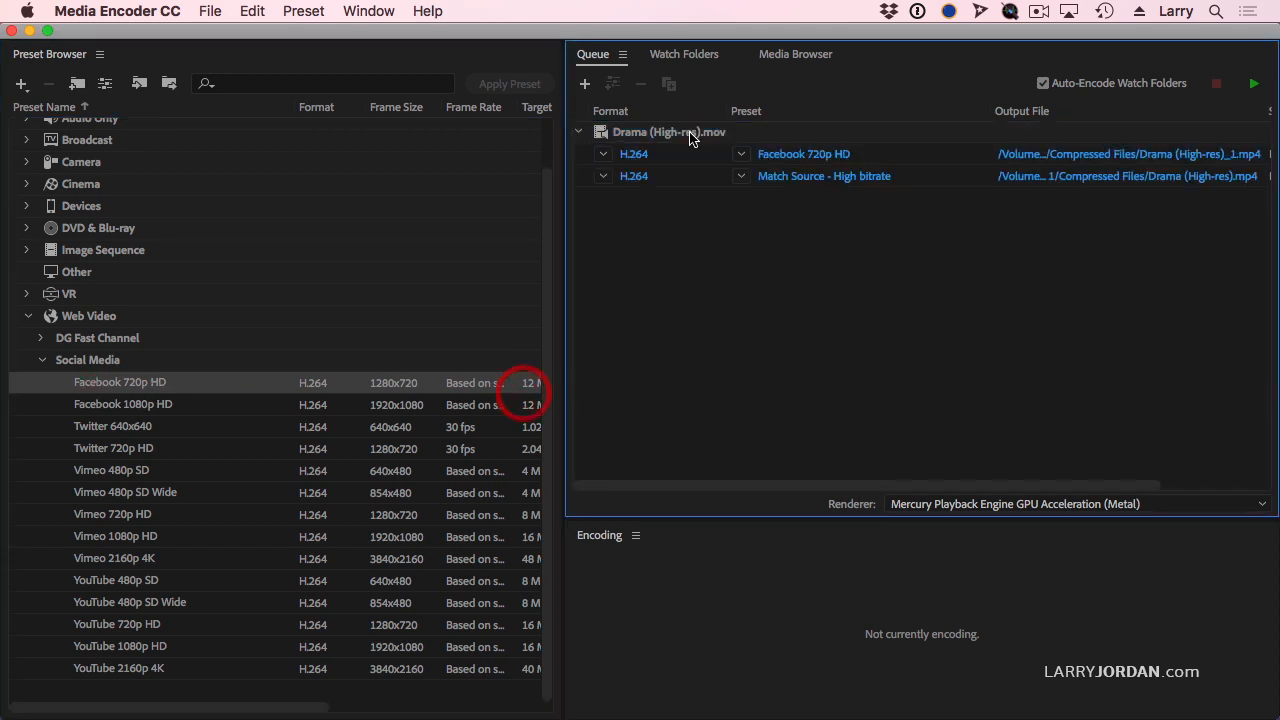
mouse_move(804, 152)
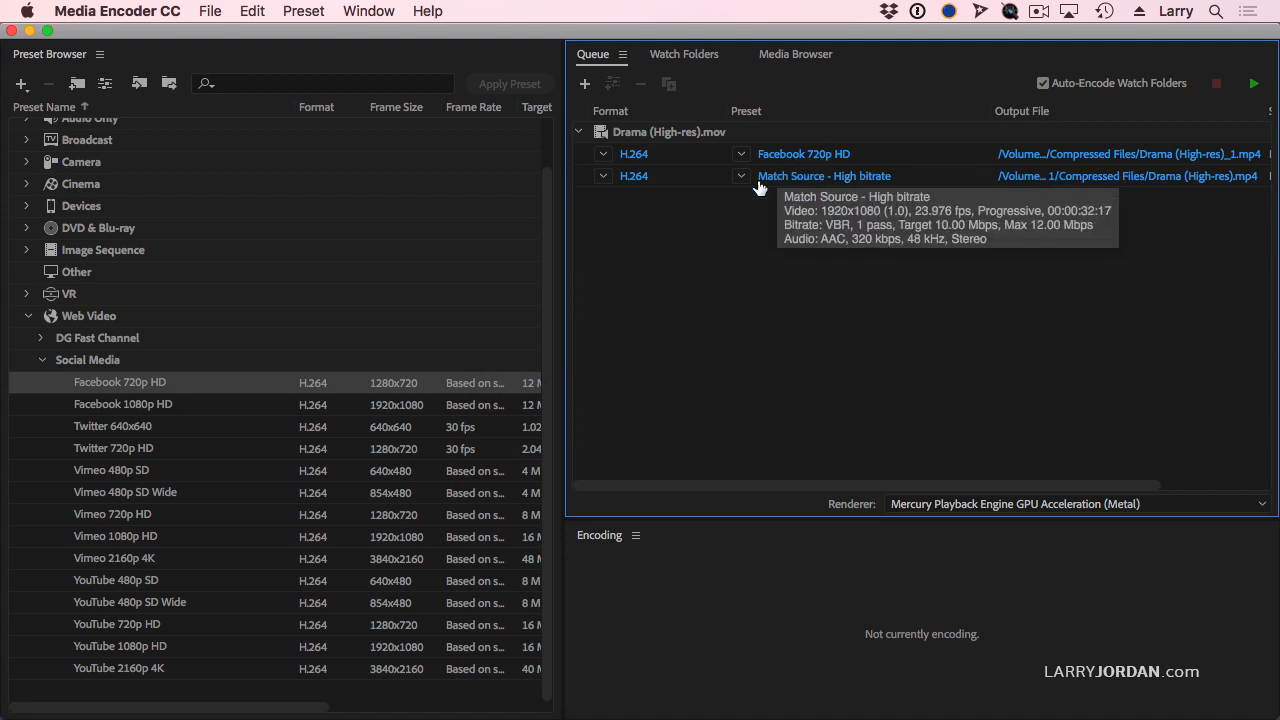
mouse_move(76, 456)
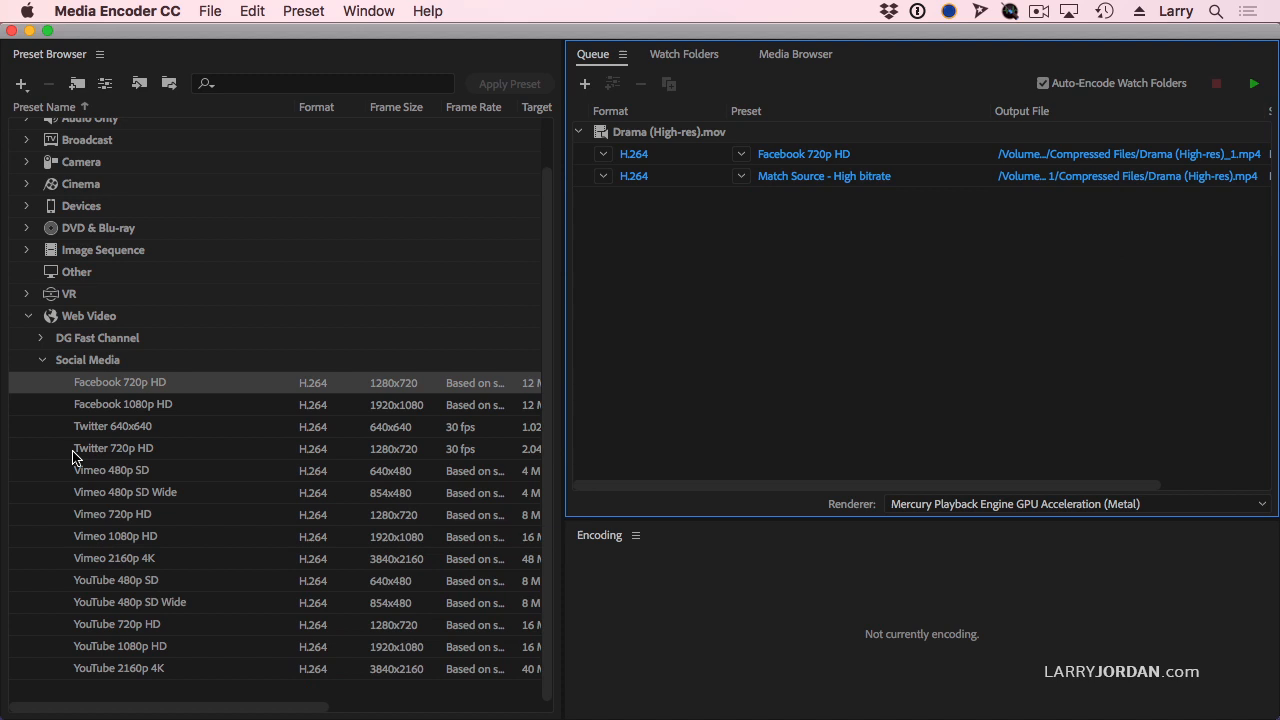
left_click(668, 132)
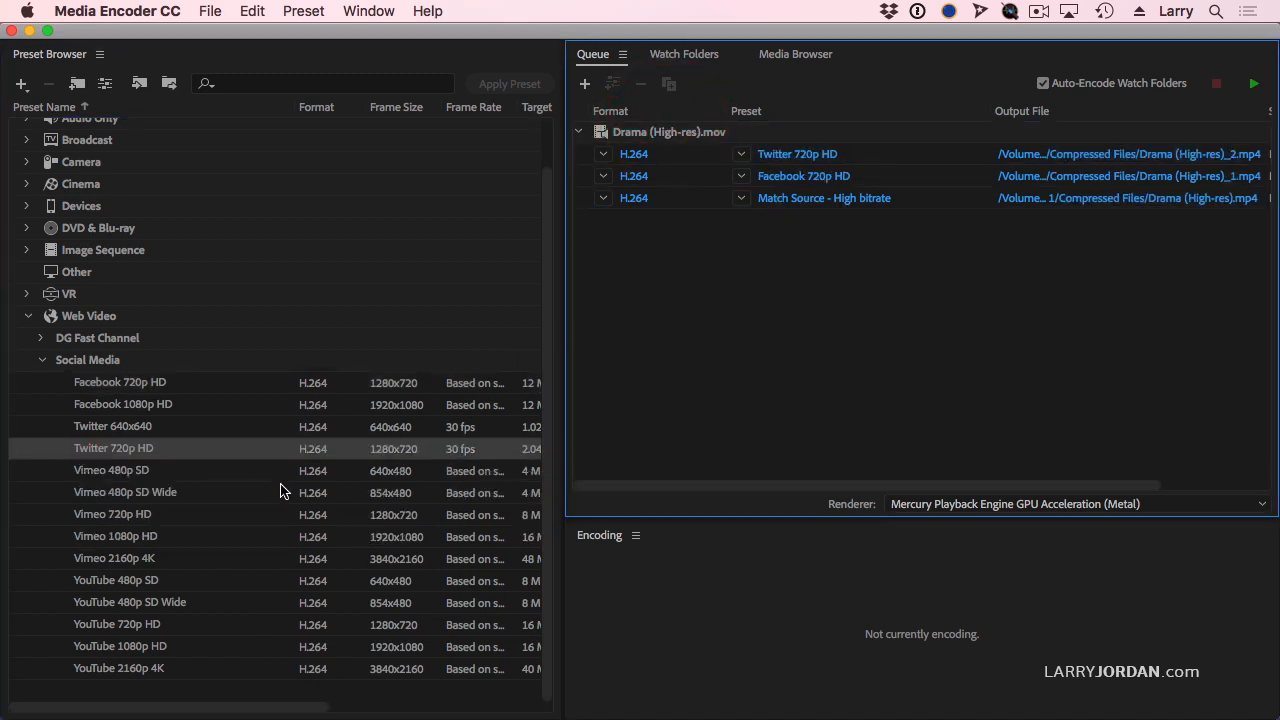
mouse_move(84, 646)
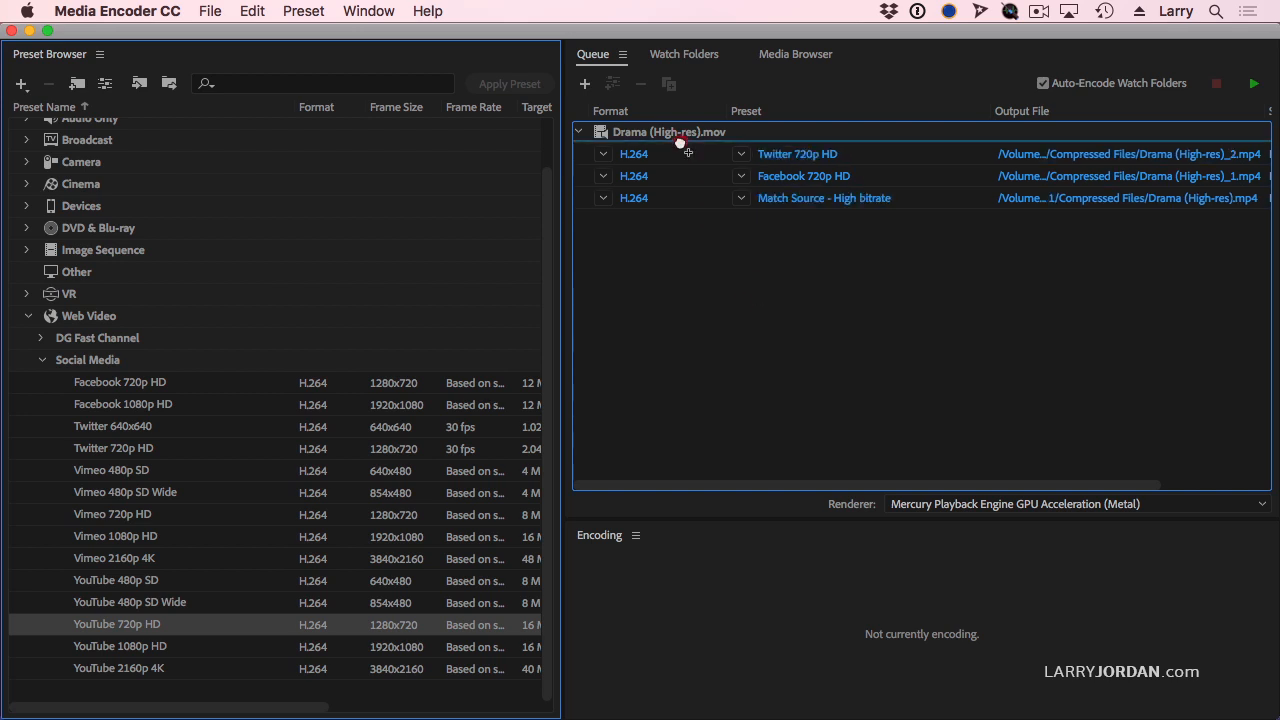
Swap the Match Source - High bitrate output for YouTube 720p HD, then select the Facebook 720p HD row.
left_click(670, 132)
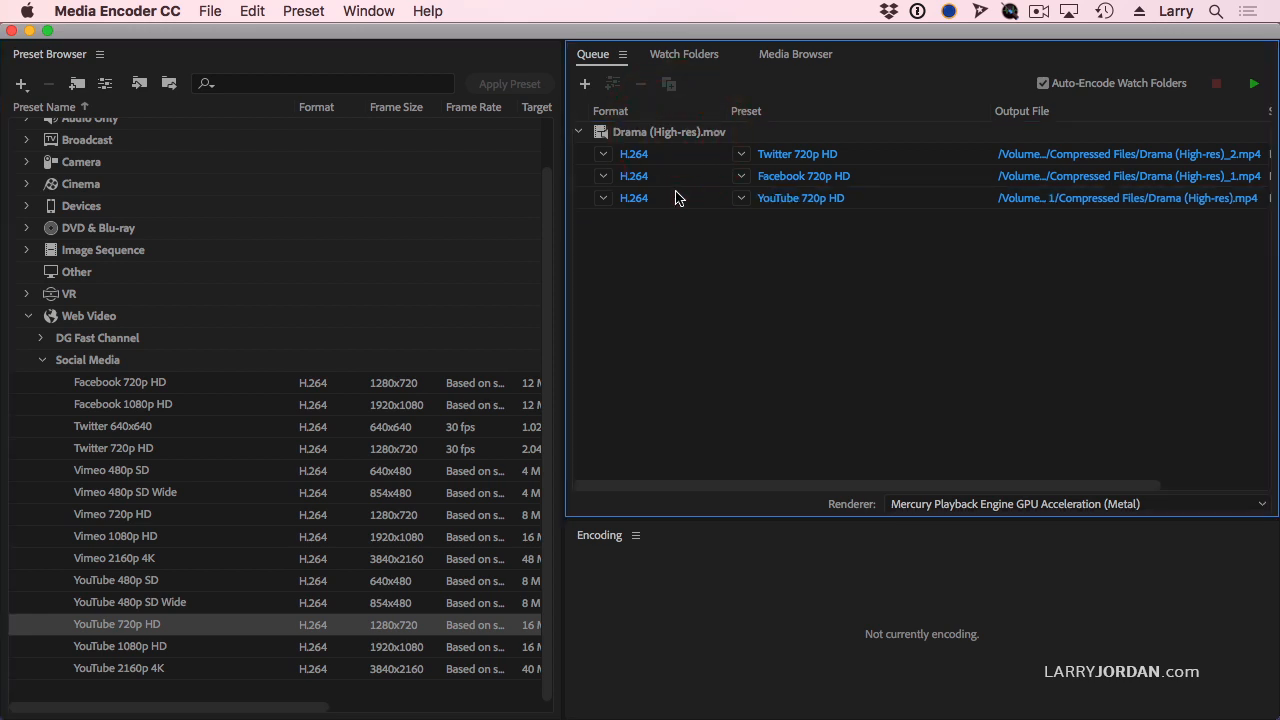
left_click(804, 176)
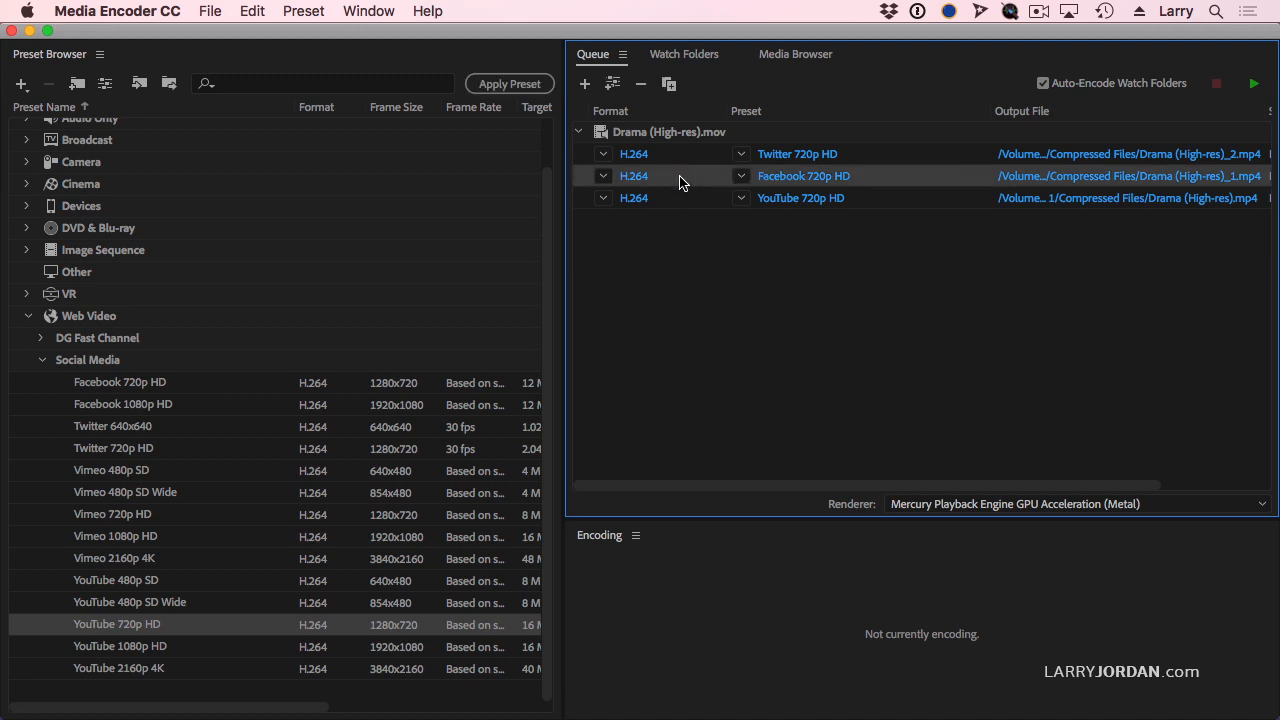
Remove the Facebook 720p HD and Twitter 720p HD outputs, confirming each, leaving only YouTube 720p HD.
left_click(640, 84)
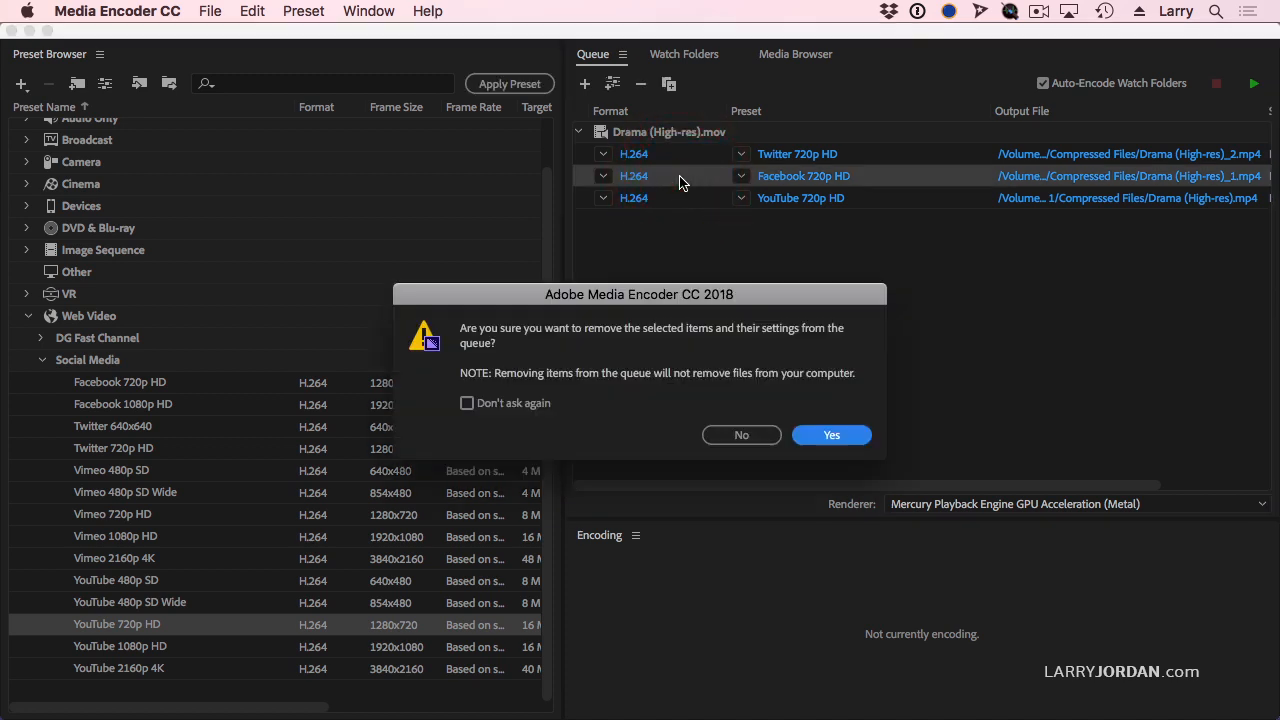
mouse_move(832, 434)
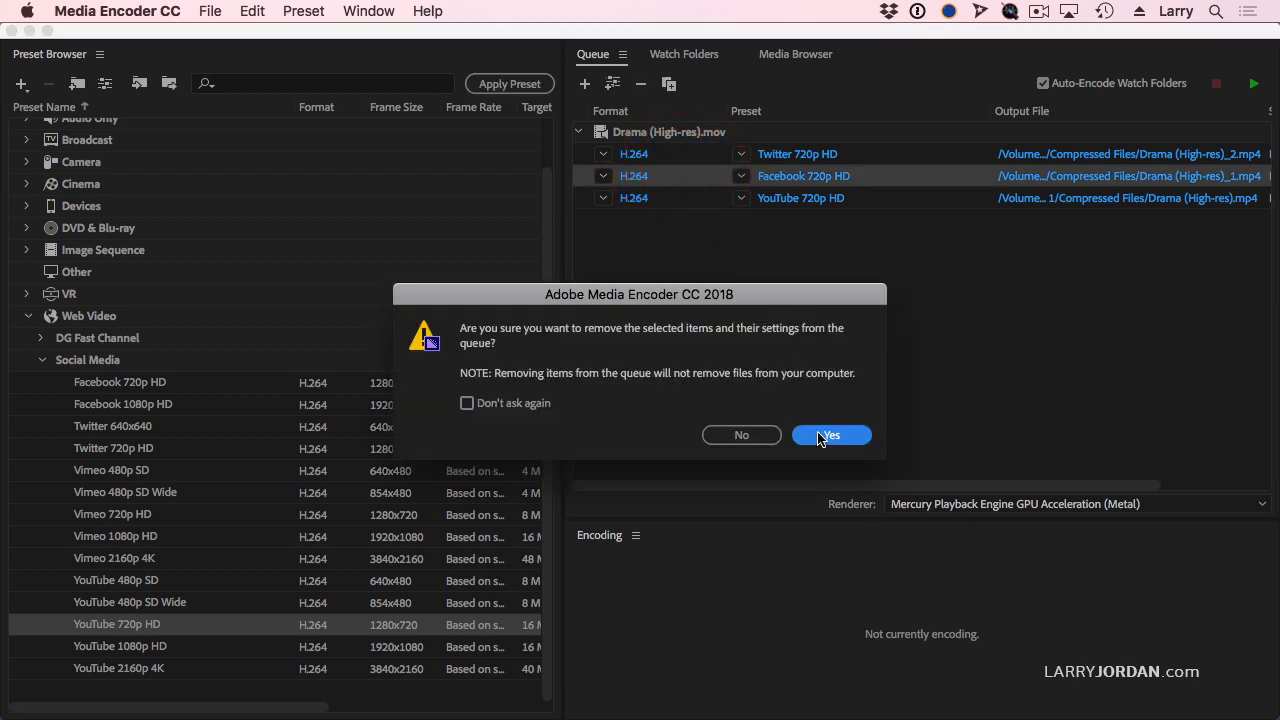
left_click(832, 434)
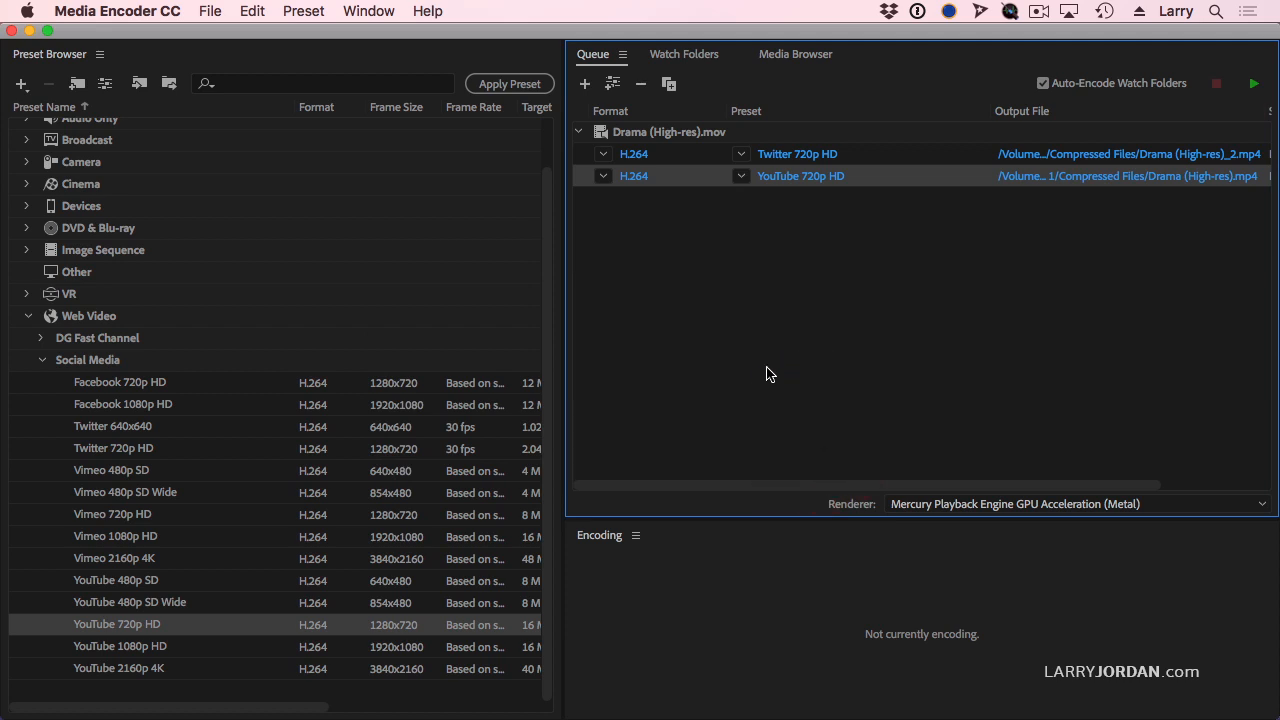
left_click(696, 152)
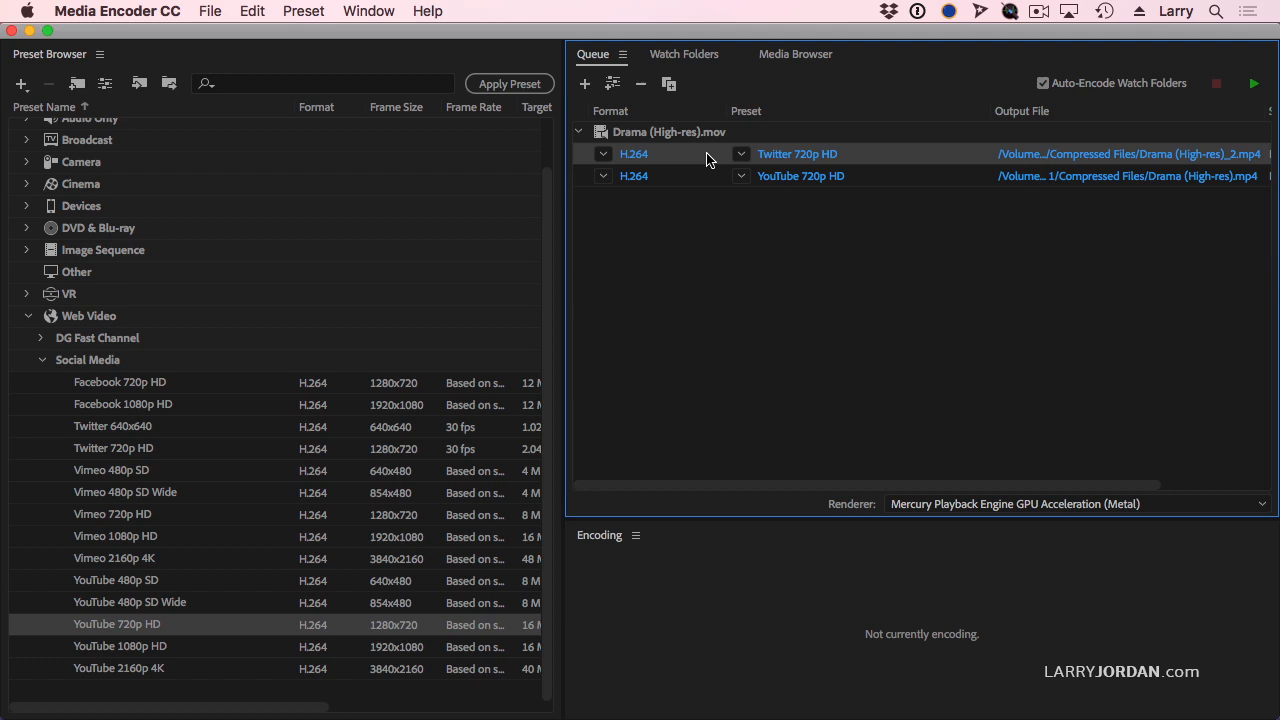
left_click(640, 84)
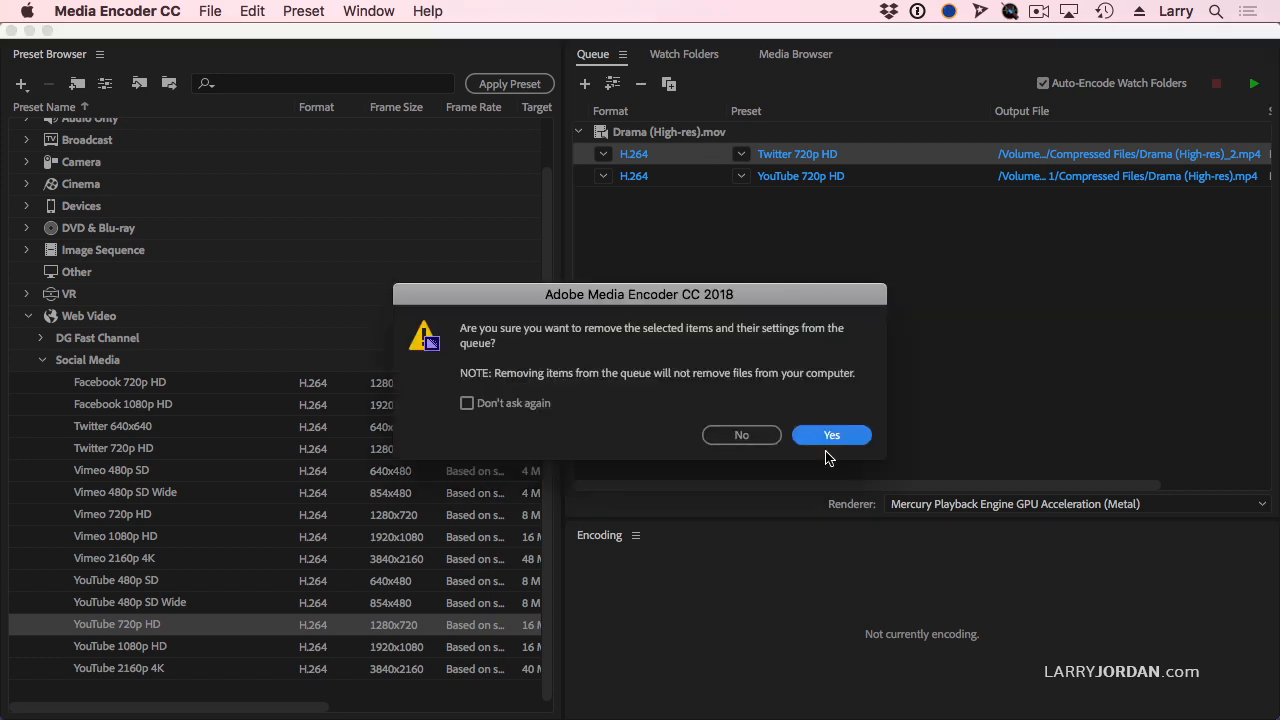
left_click(832, 434)
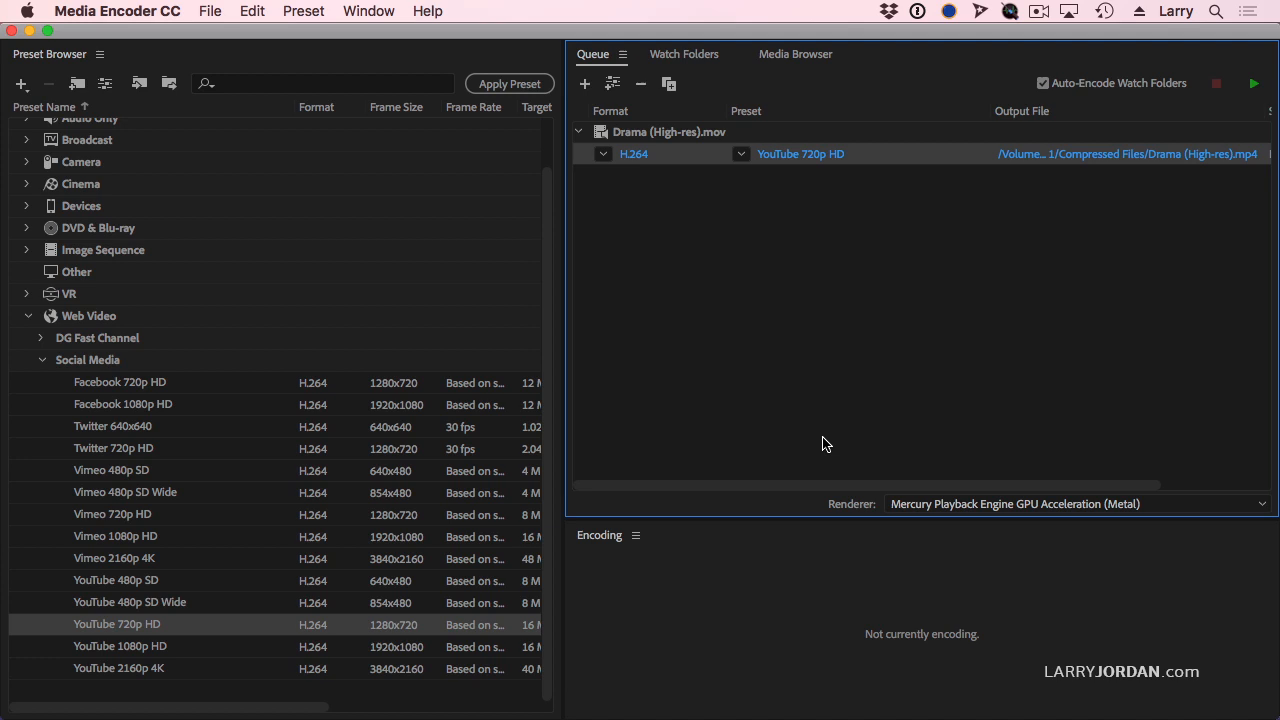
mouse_move(248, 390)
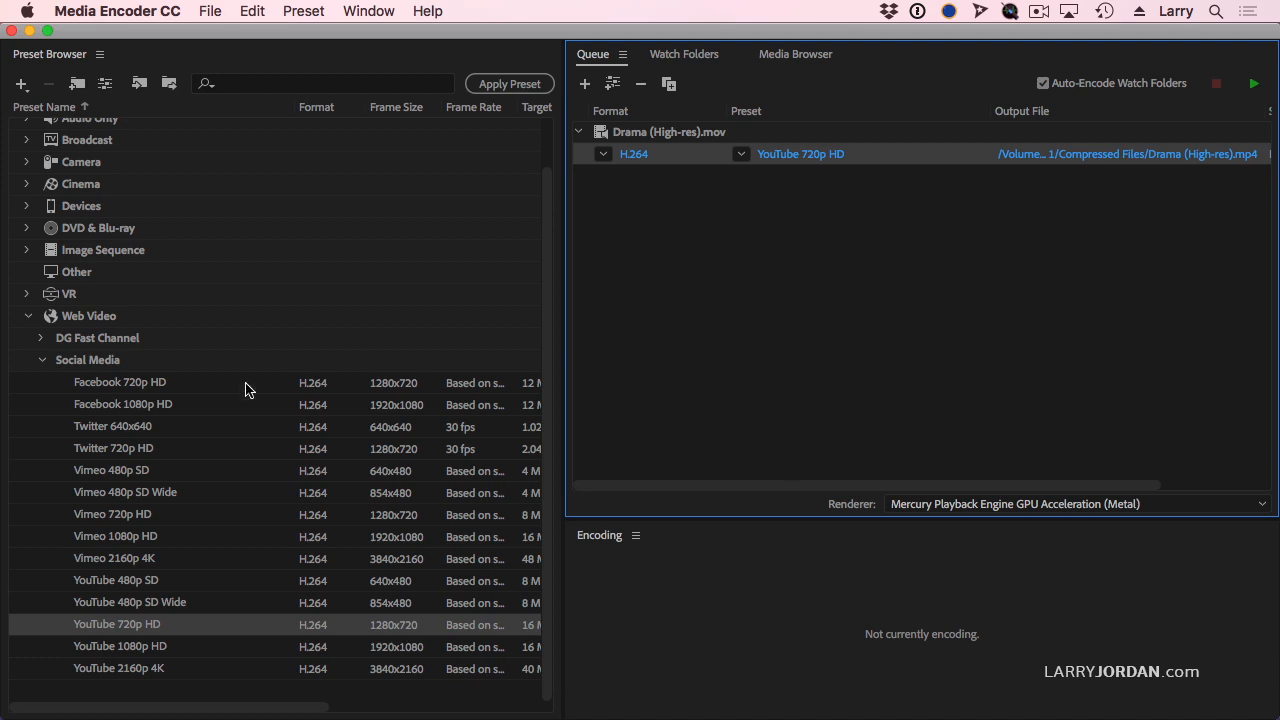
Collapse the Social Media preset list and show the Publish destinations for the YouTube 720p HD output.
left_click(42, 360)
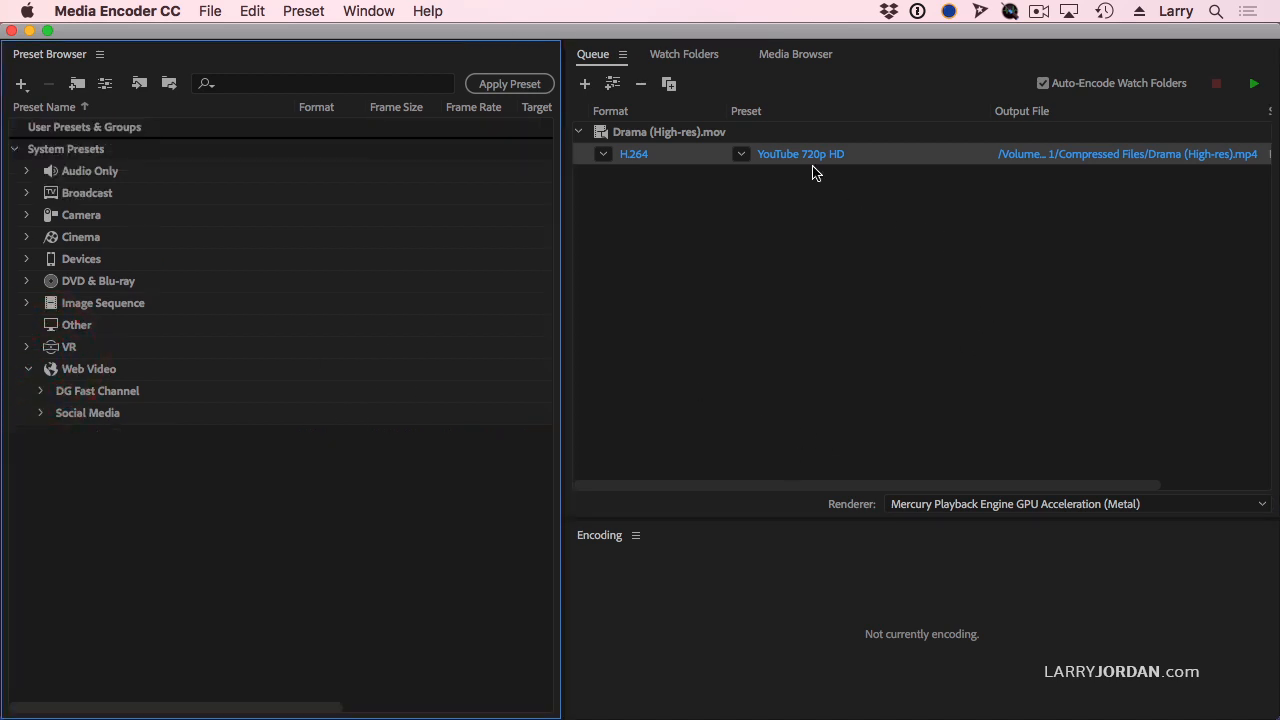
mouse_move(790, 152)
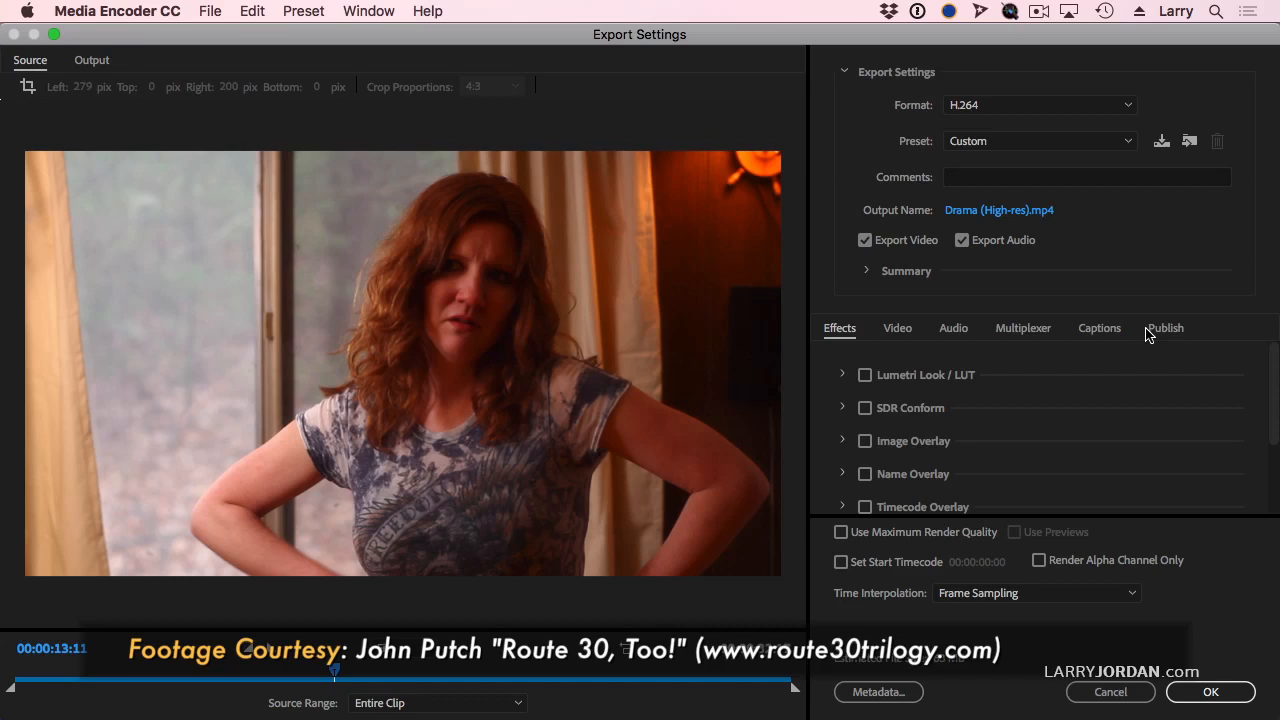
left_click(1164, 328)
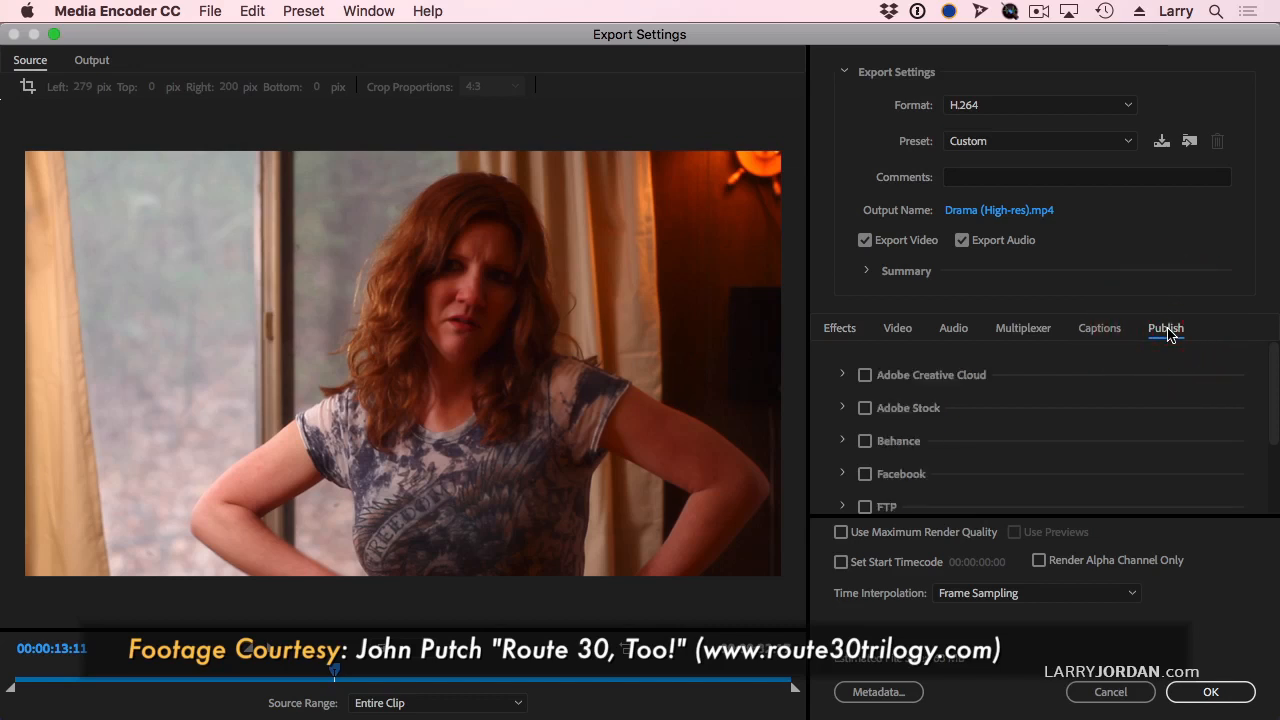
mouse_move(1116, 372)
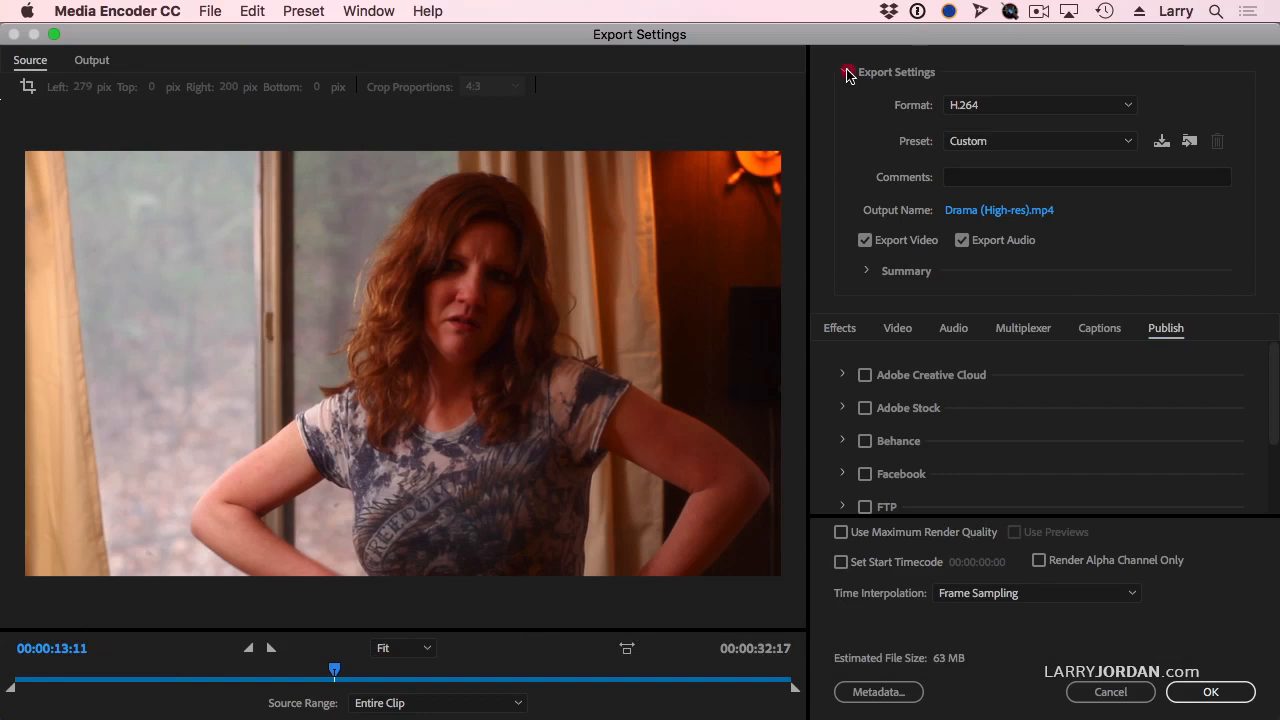
Enable Twitter as a publish destination, leaving 'Delete local file after upload' off.
left_click(848, 72)
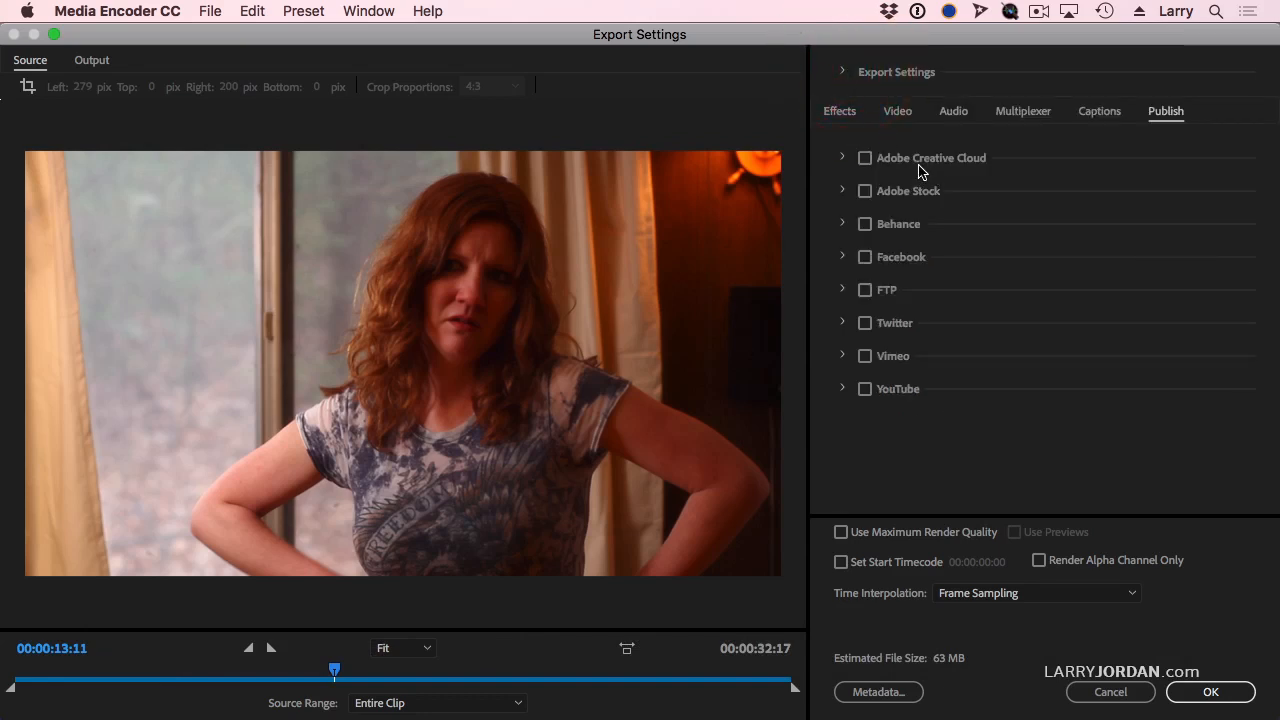
mouse_move(936, 220)
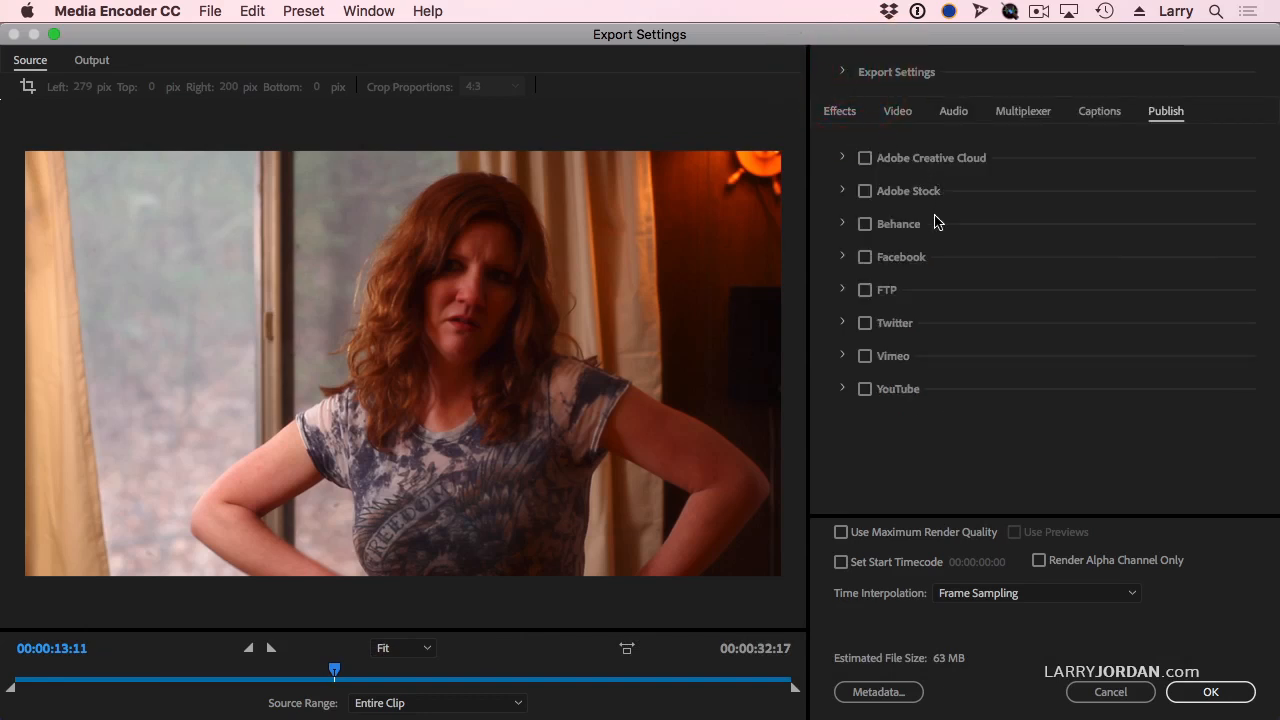
mouse_move(1016, 396)
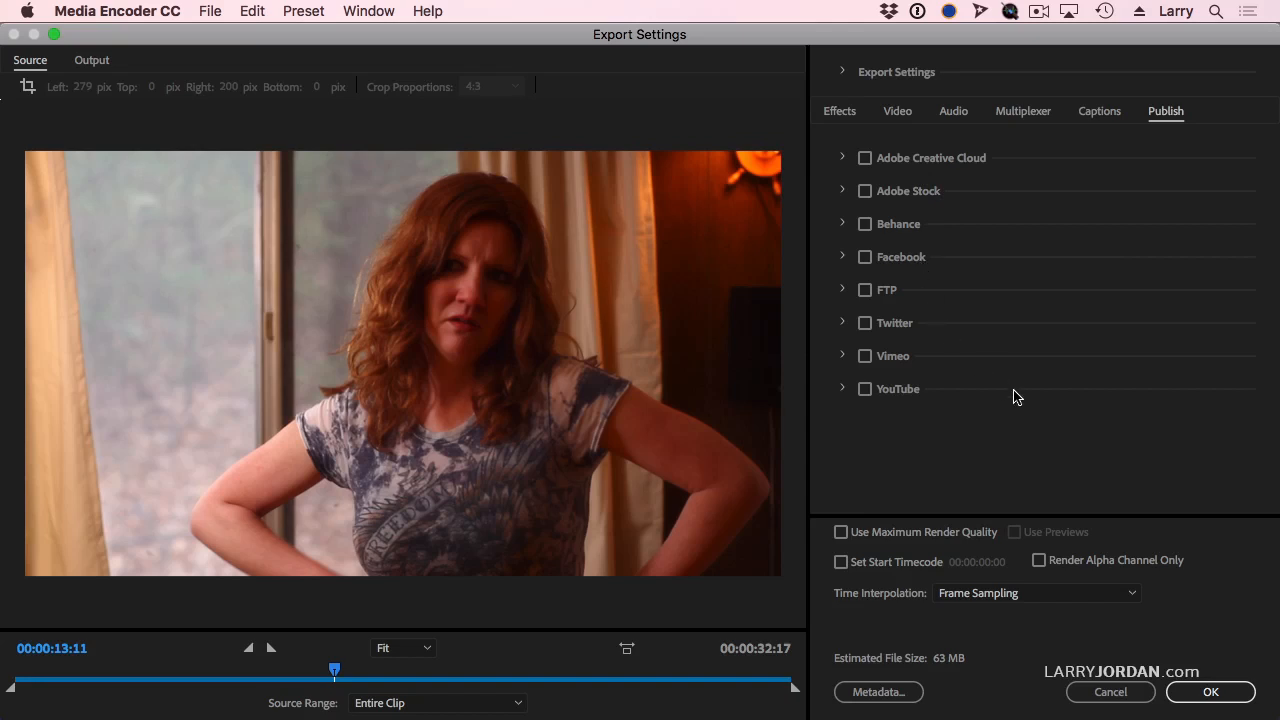
mouse_move(864, 336)
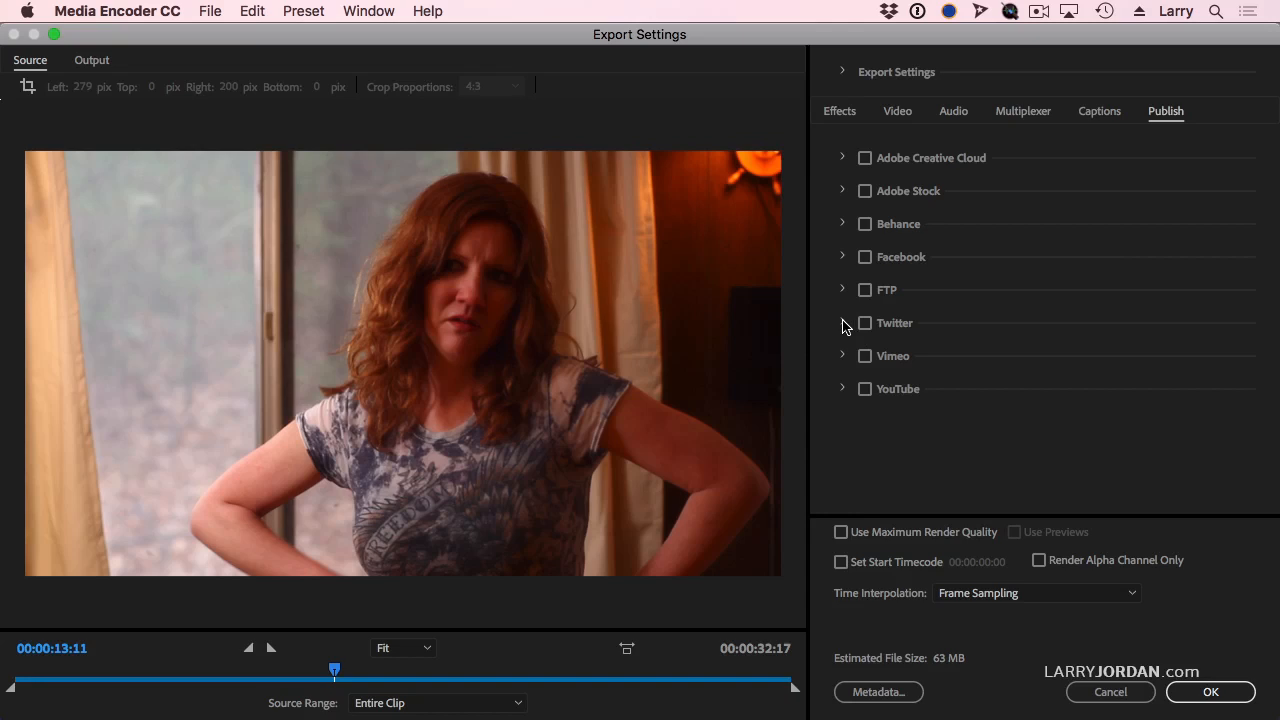
left_click(844, 322)
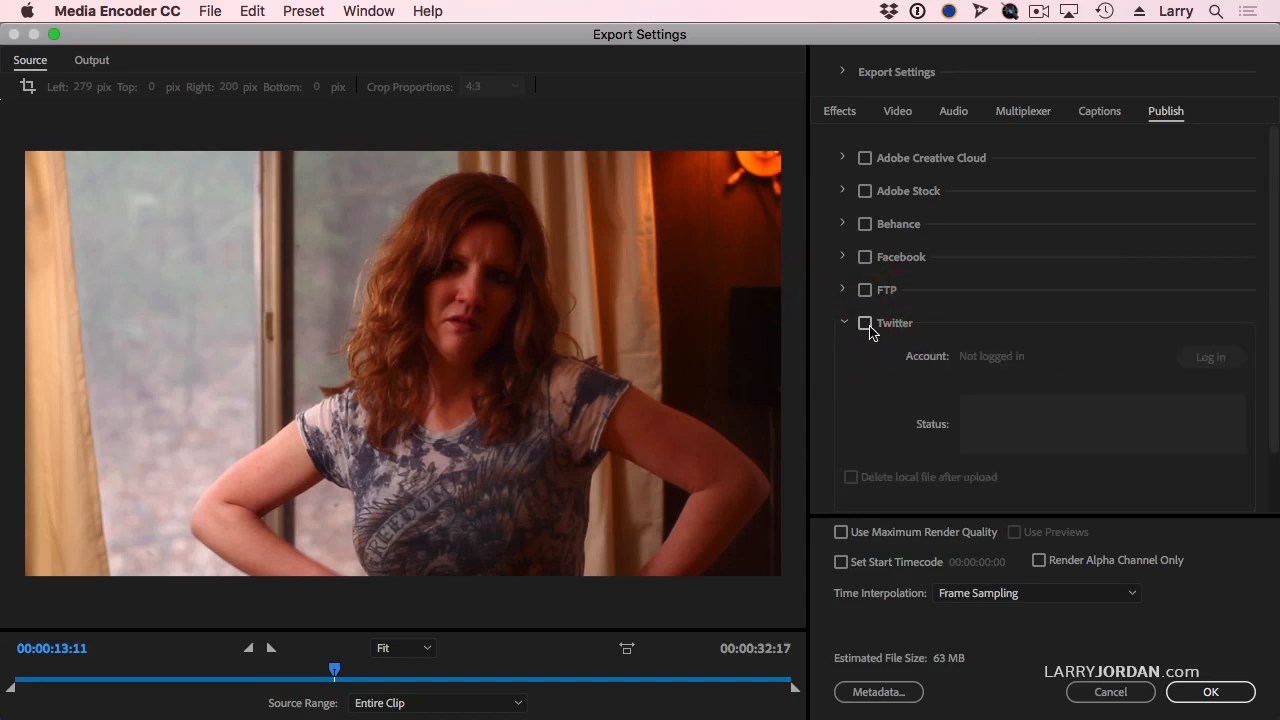
left_click(864, 324)
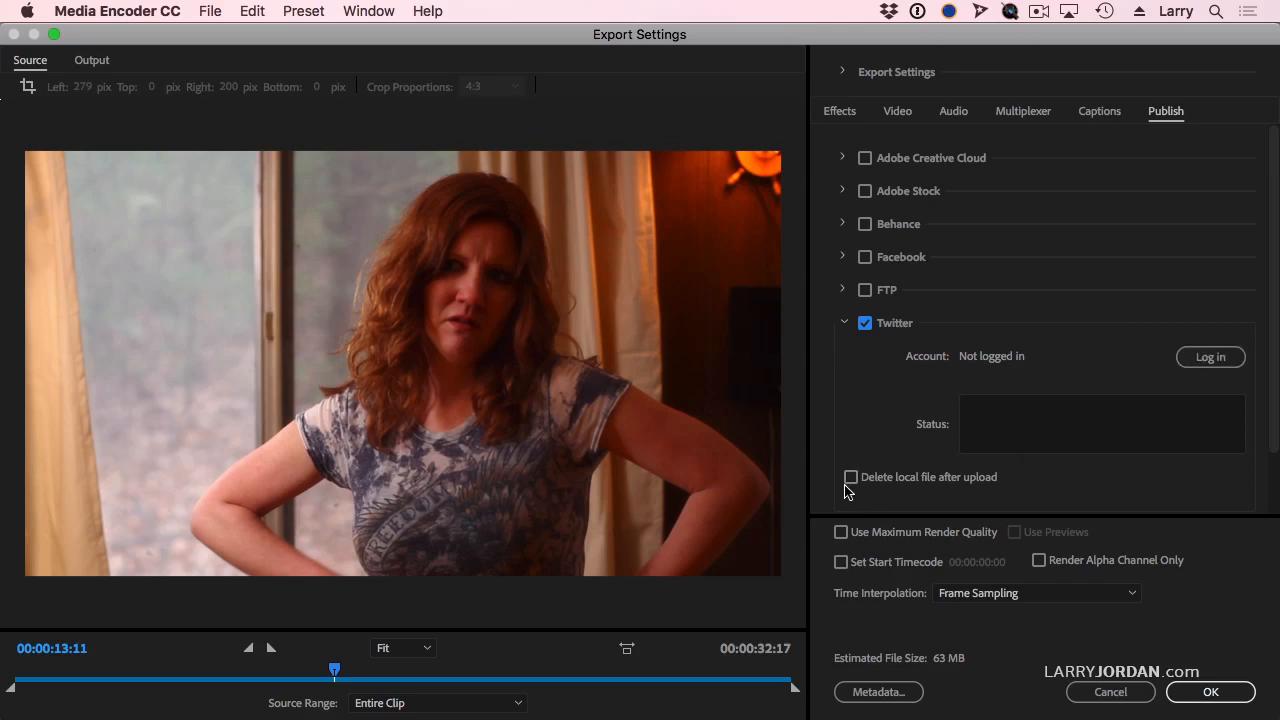
mouse_move(852, 476)
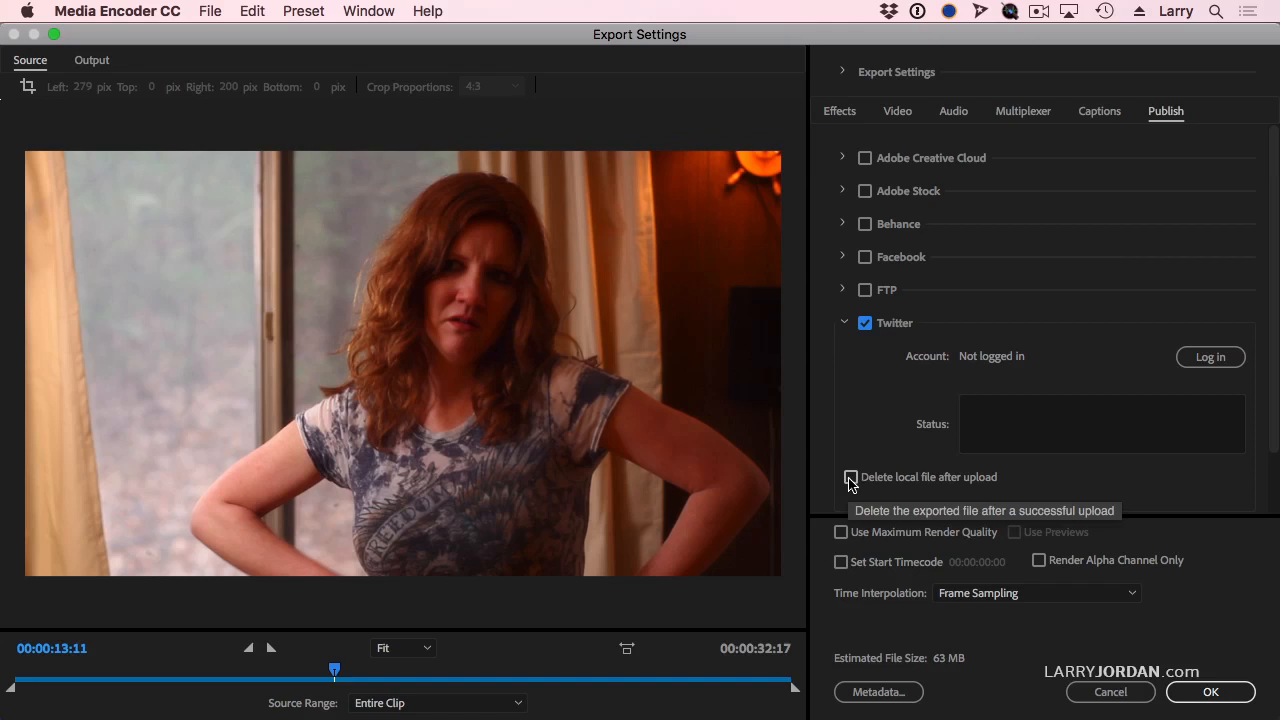
left_click(852, 476)
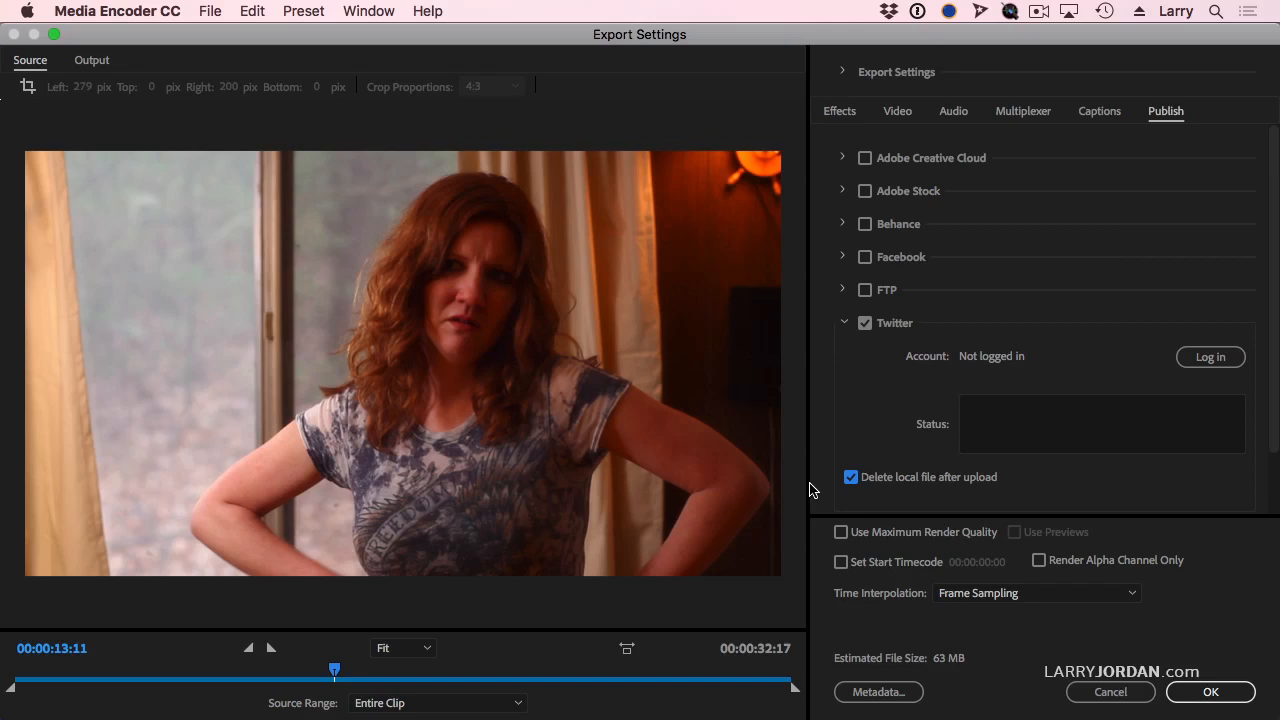
left_click(852, 476)
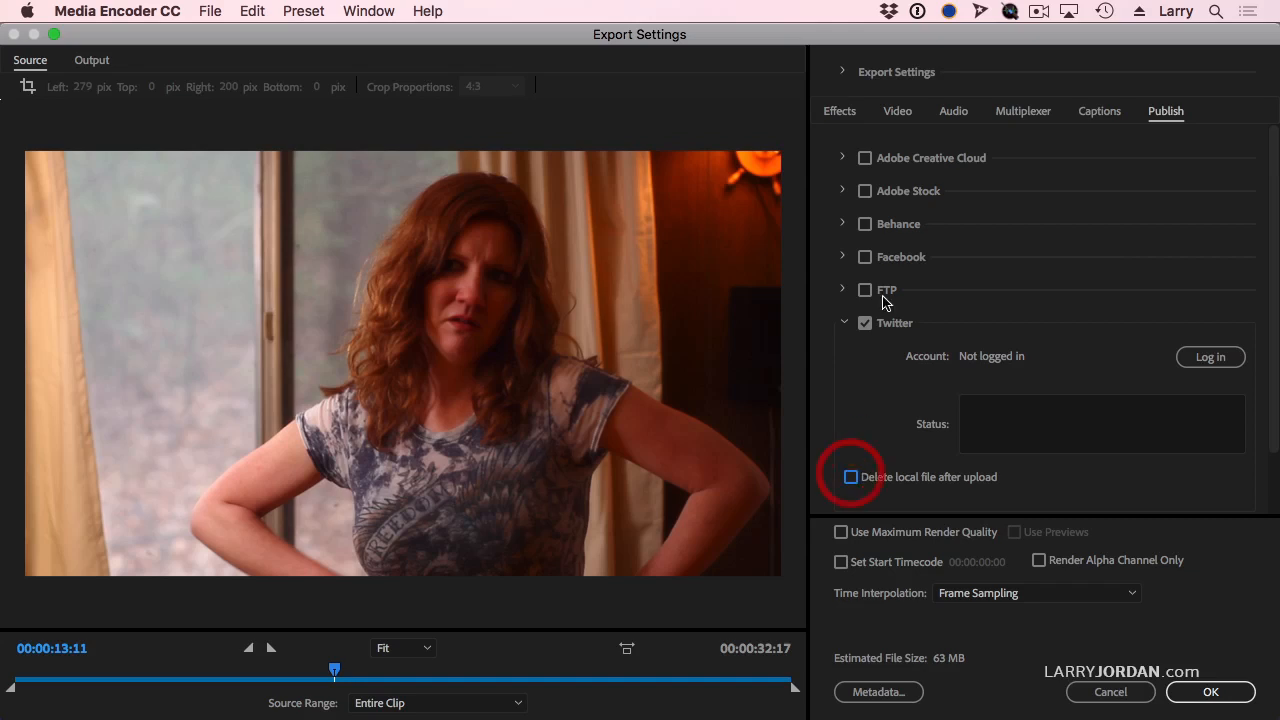
Enable YouTube as a publish destination and review the Custom Thumbnail choices, keeping None.
left_click(844, 322)
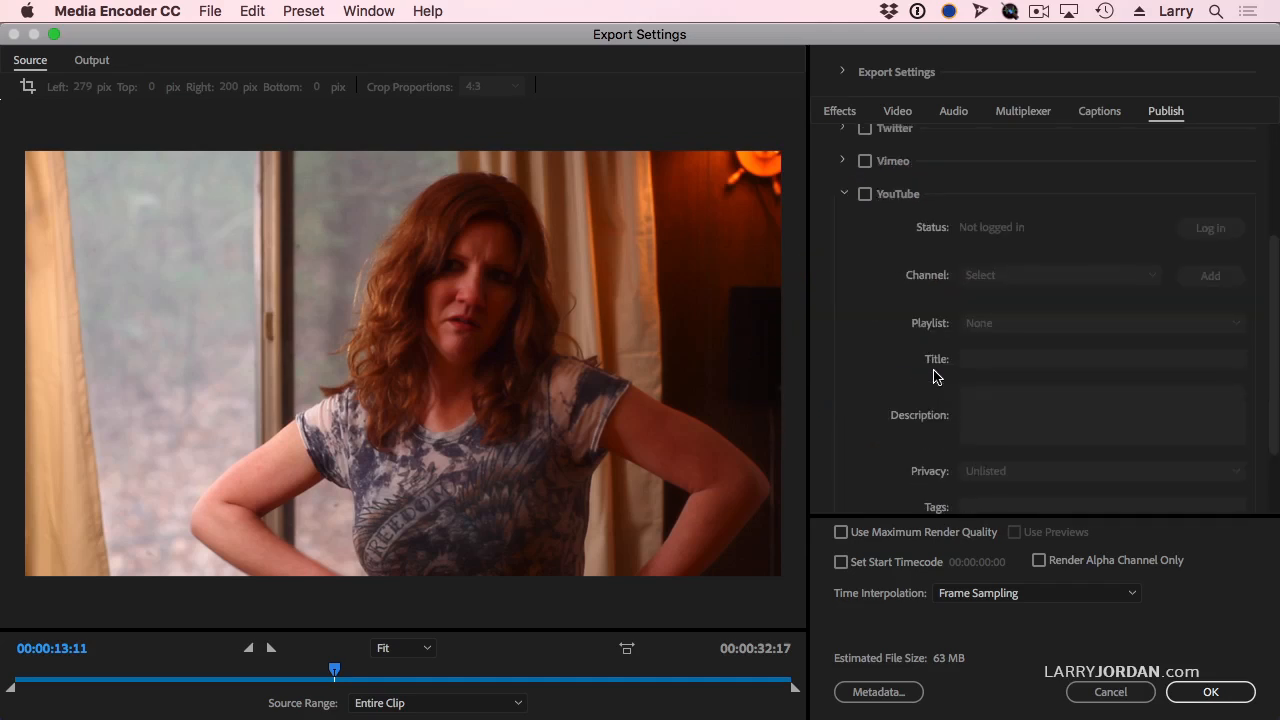
left_click(864, 192)
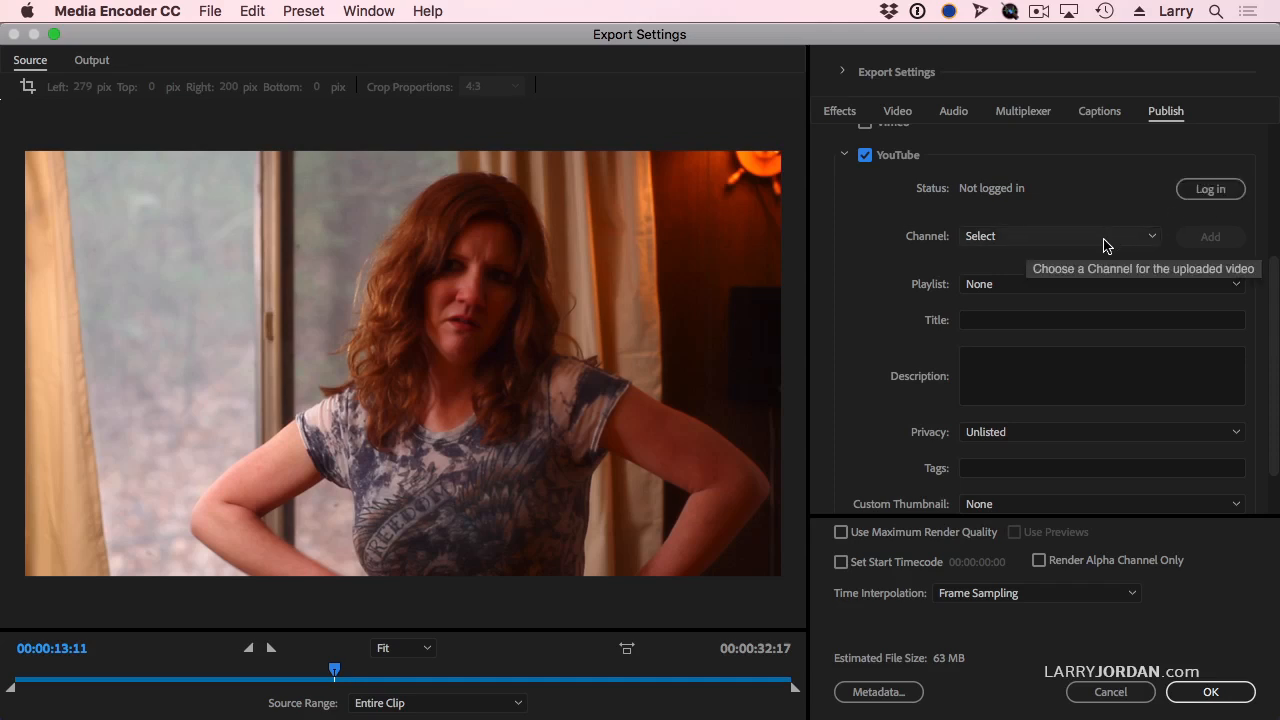
mouse_move(988, 266)
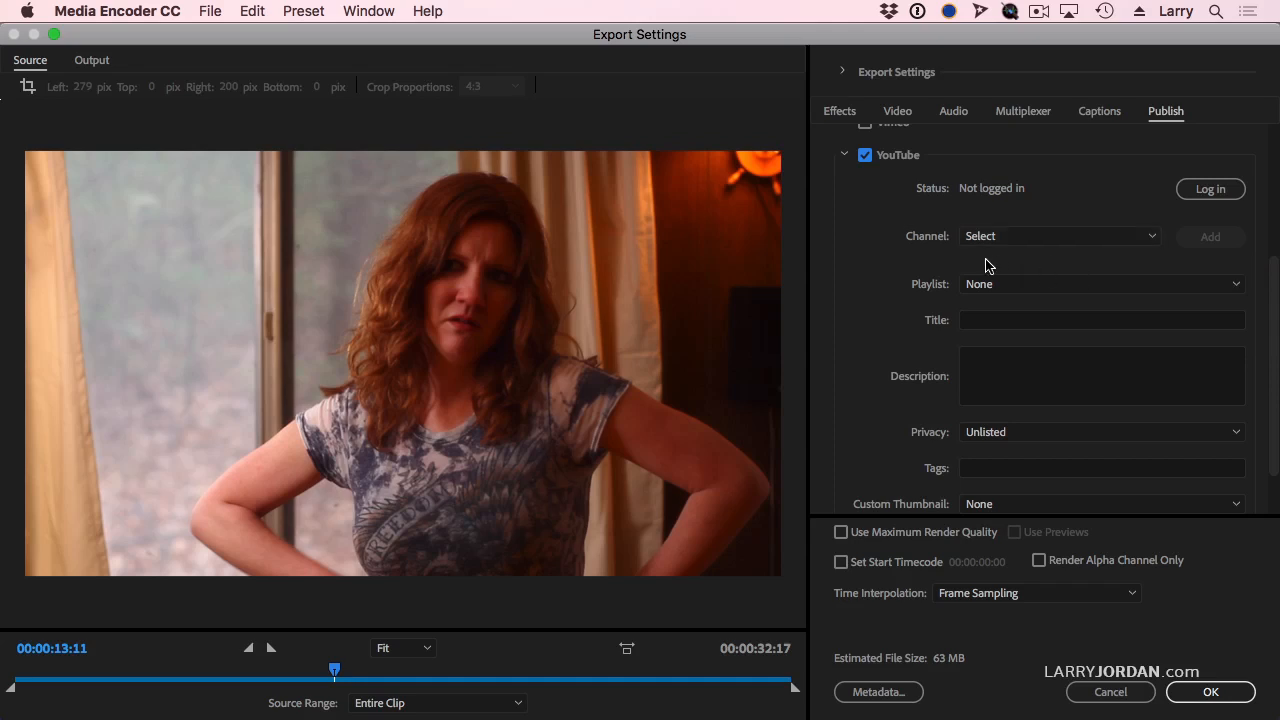
mouse_move(984, 330)
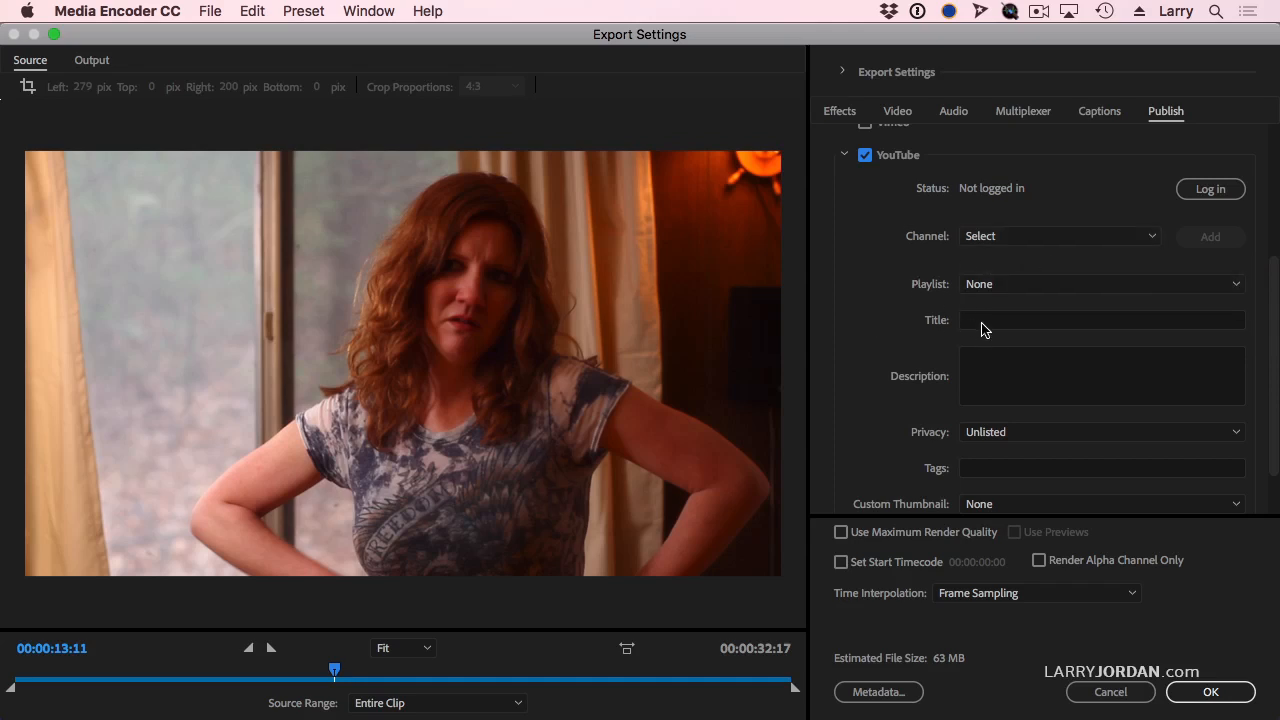
scroll("down", 3)
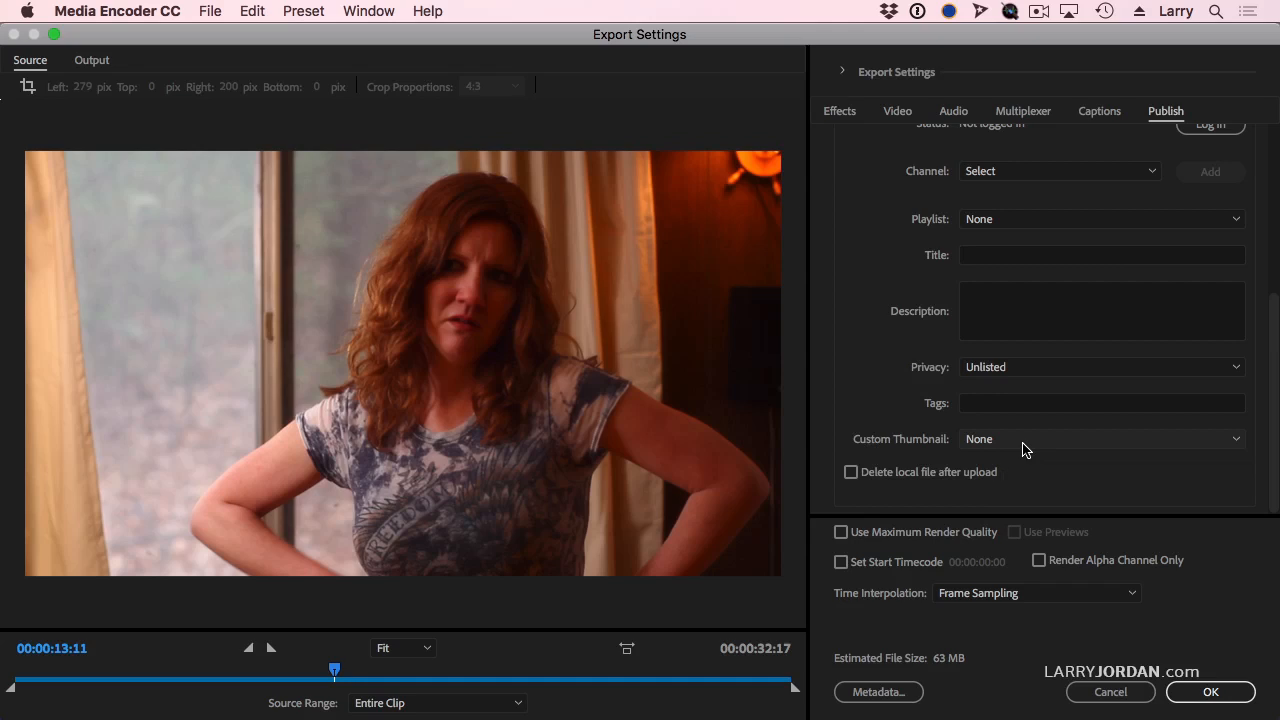
left_click(1100, 438)
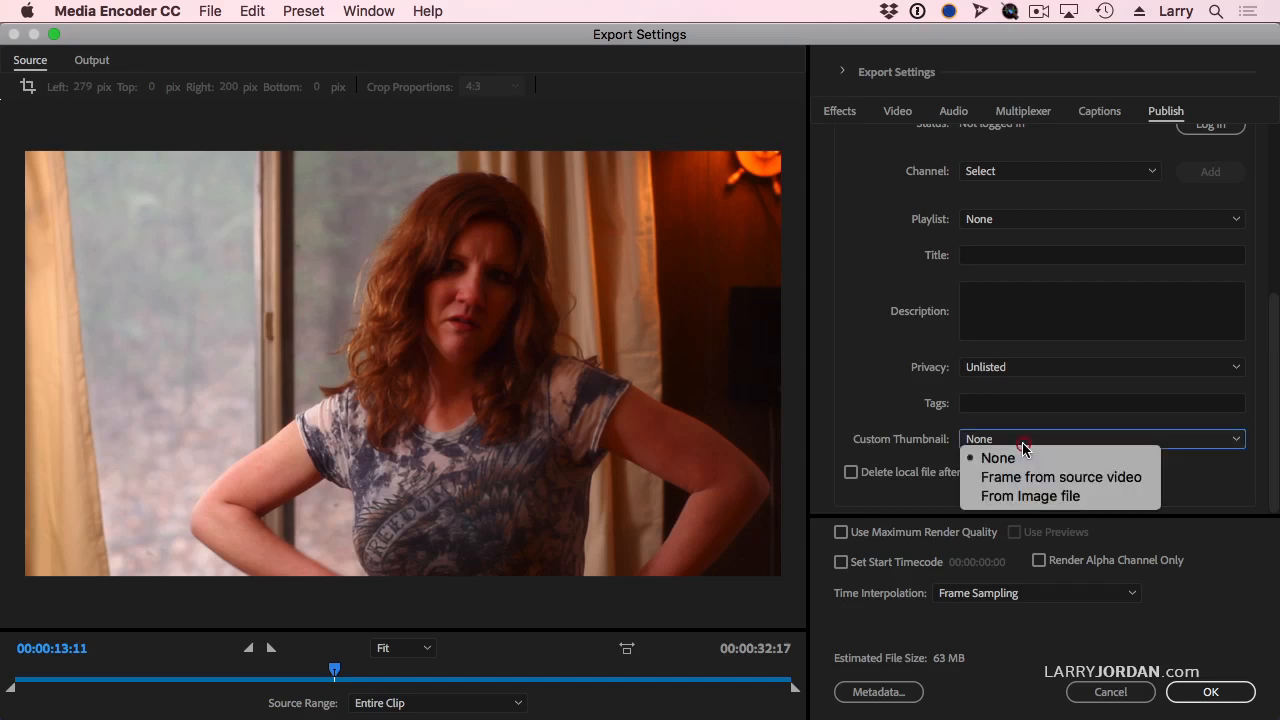
mouse_move(1030, 496)
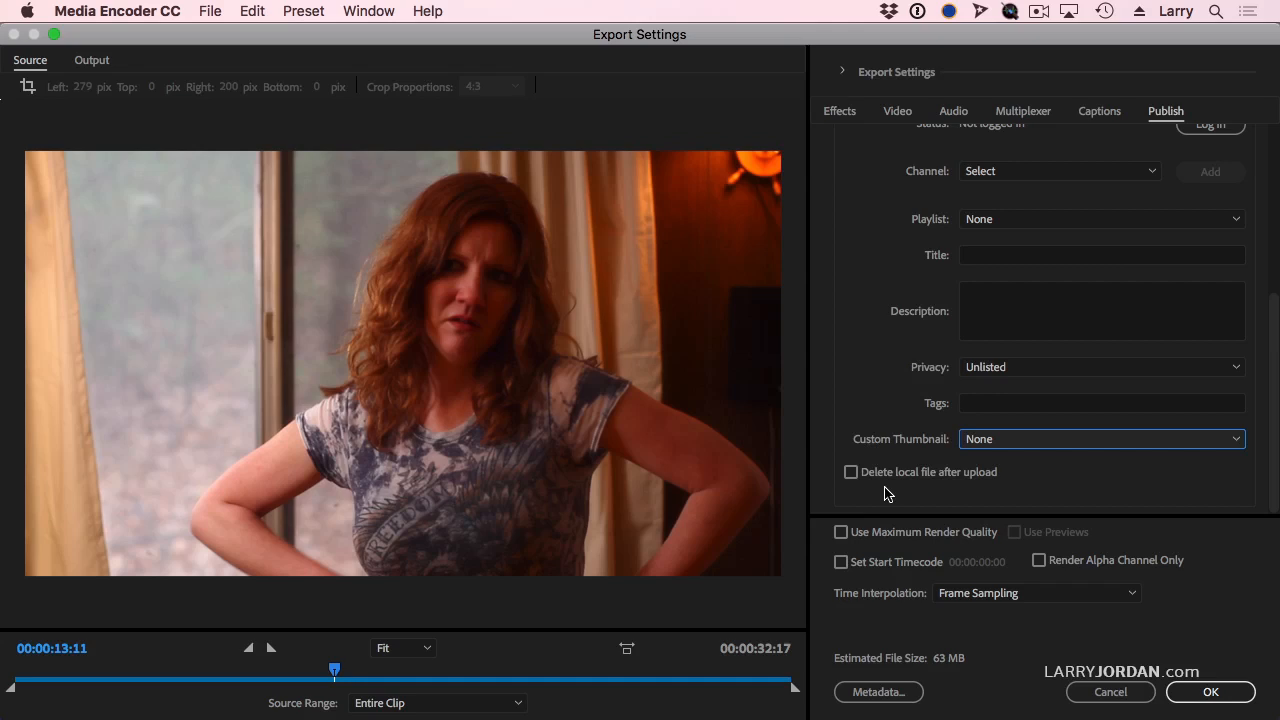
mouse_move(856, 258)
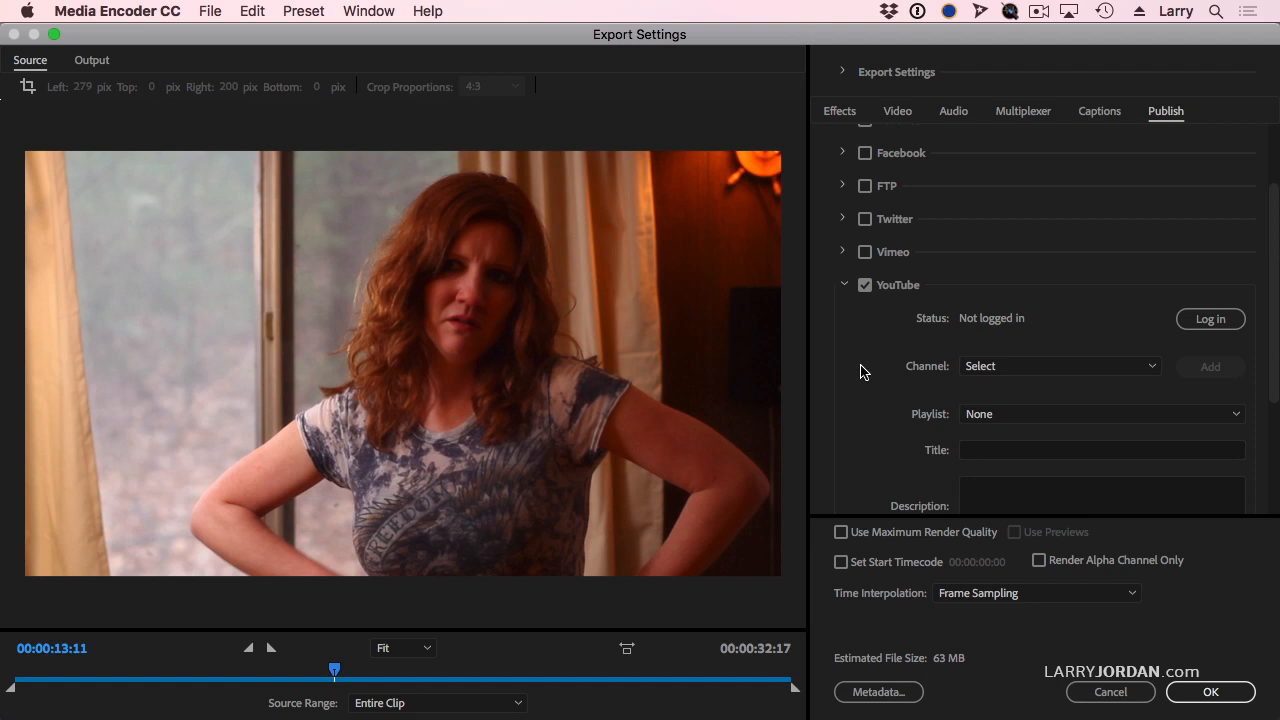
With YouTube publishing unchecked, accept Export Settings so the Drama clip's H.264 output reads Custom.
scroll("down", 3)
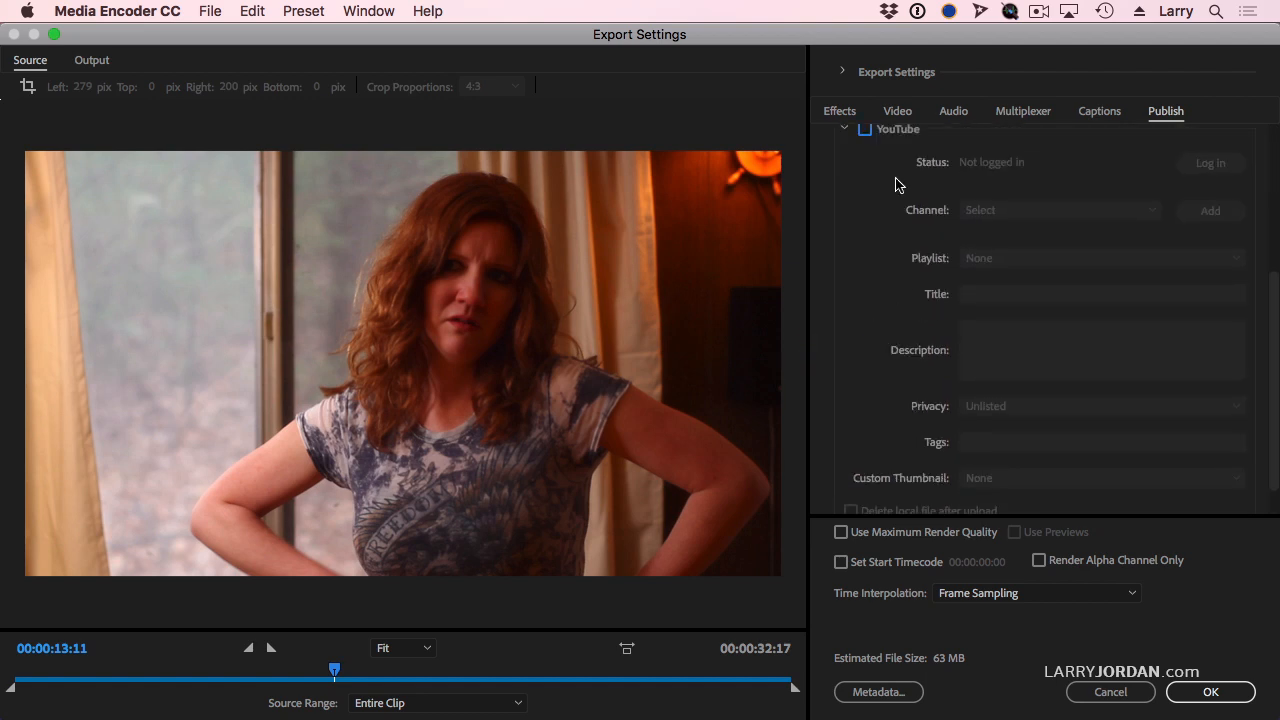
mouse_move(414, 596)
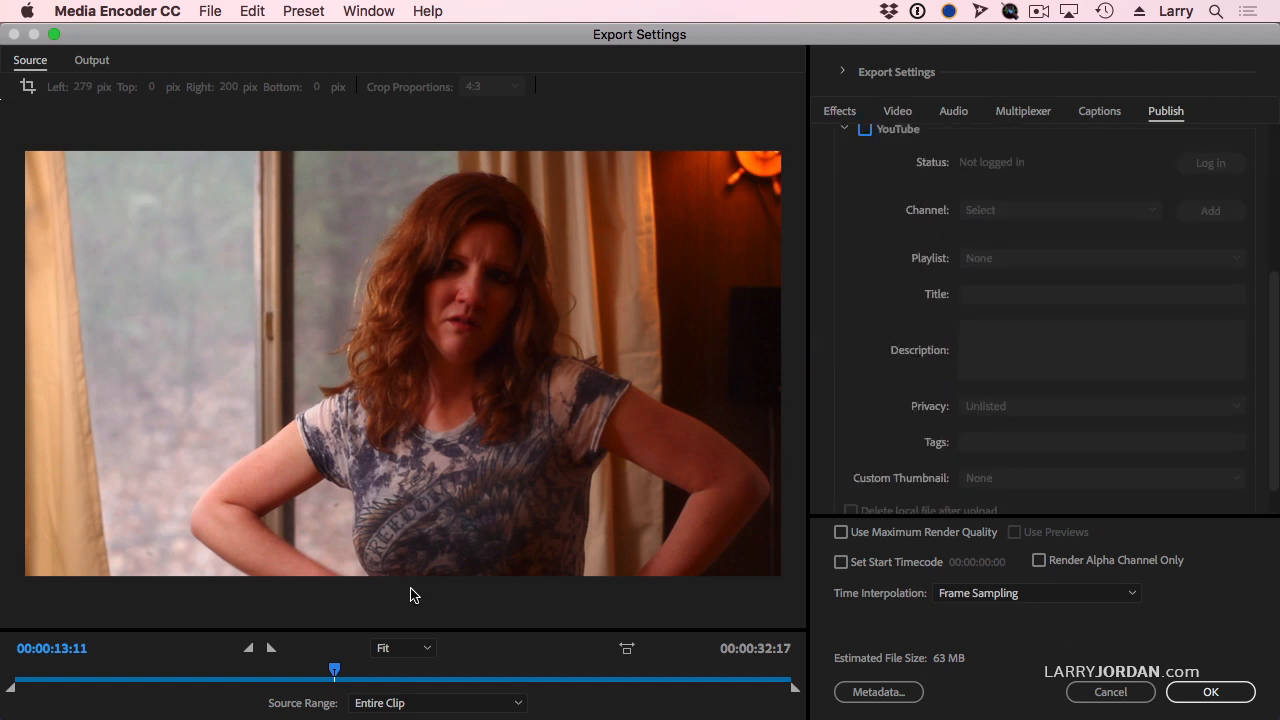
mouse_move(350, 686)
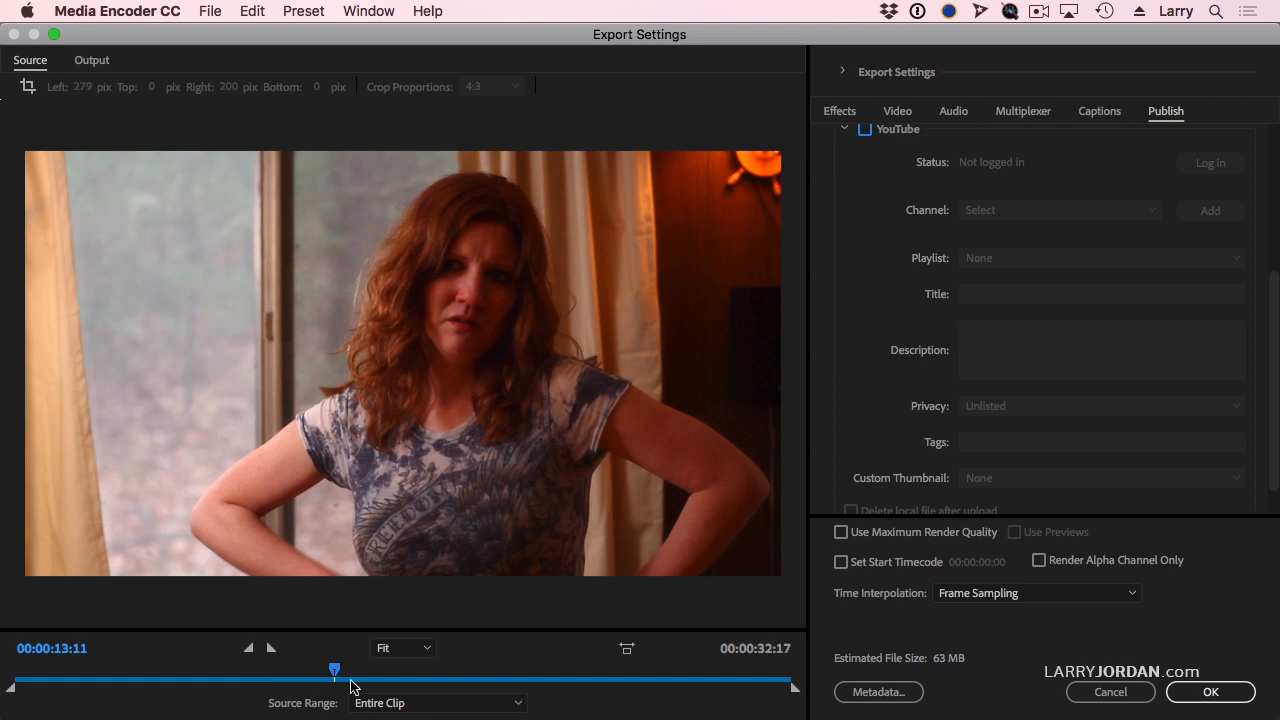
mouse_move(1148, 228)
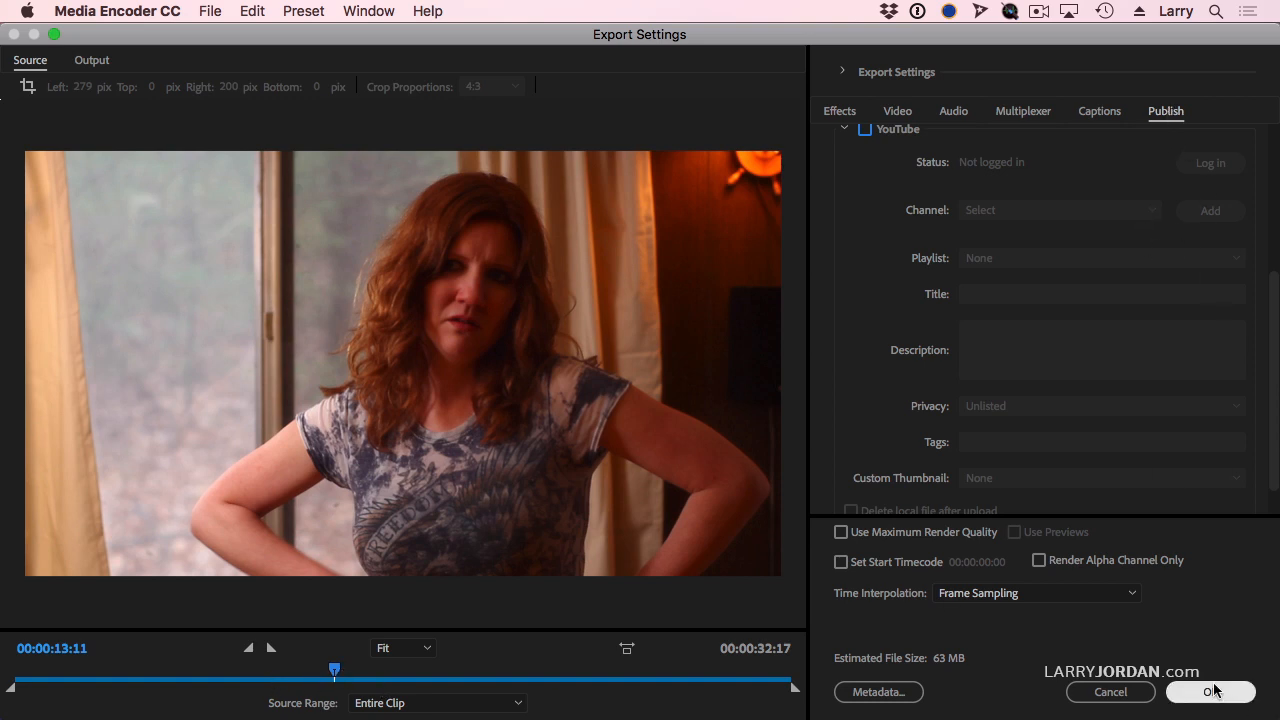
left_click(1212, 692)
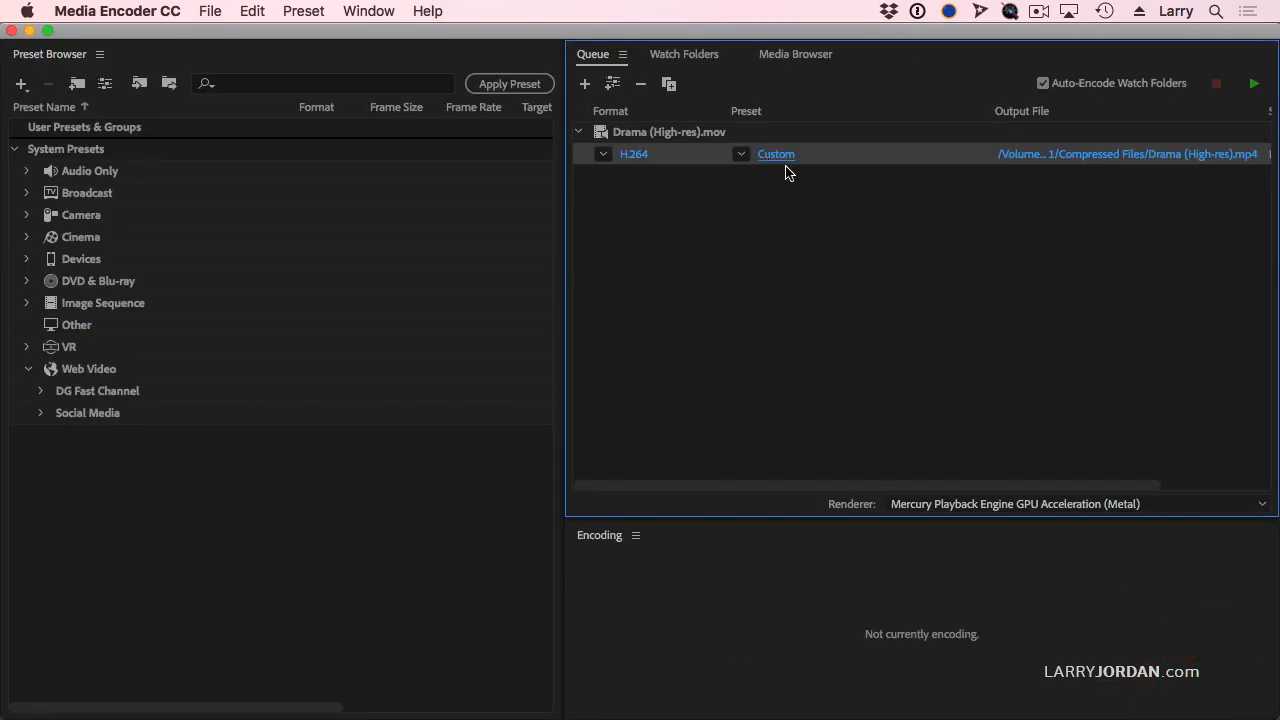